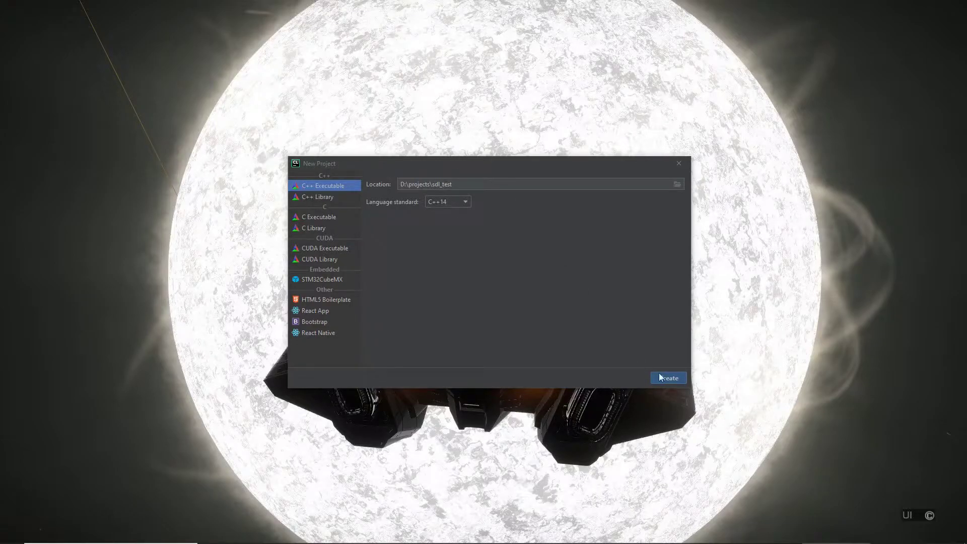
# Create the C++ executable project sdl_test and look over its main.cpp and CMakeLists.txt.
pyautogui.click(667, 377)
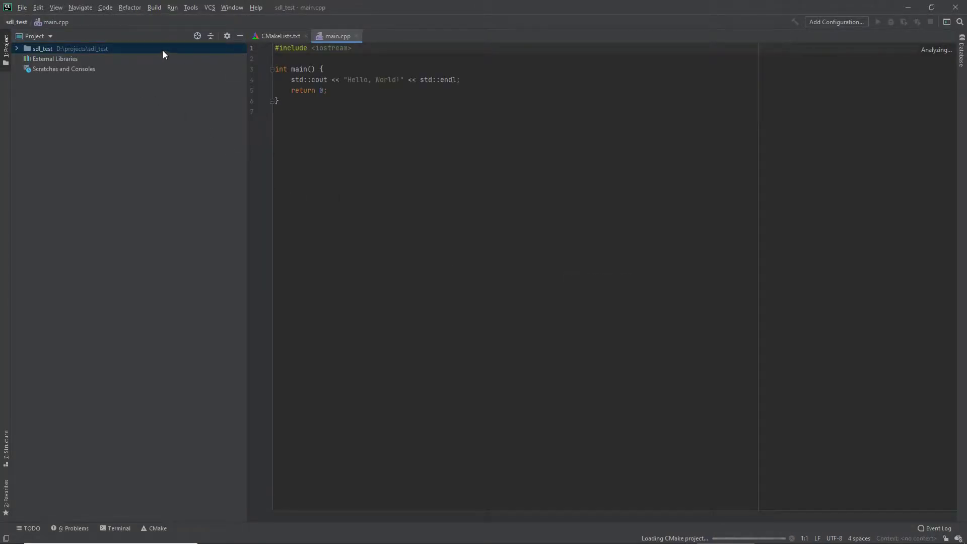
pyautogui.click(16, 48)
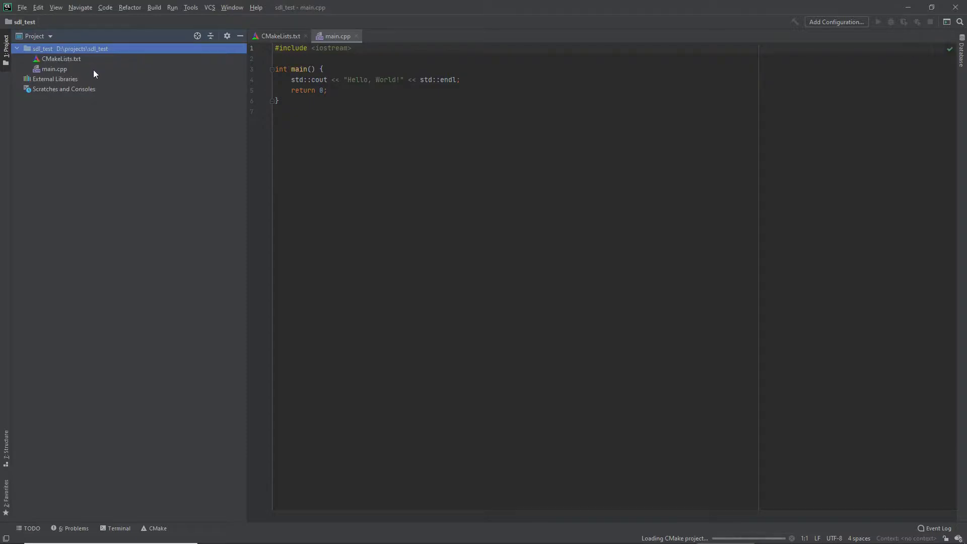
pyautogui.click(278, 102)
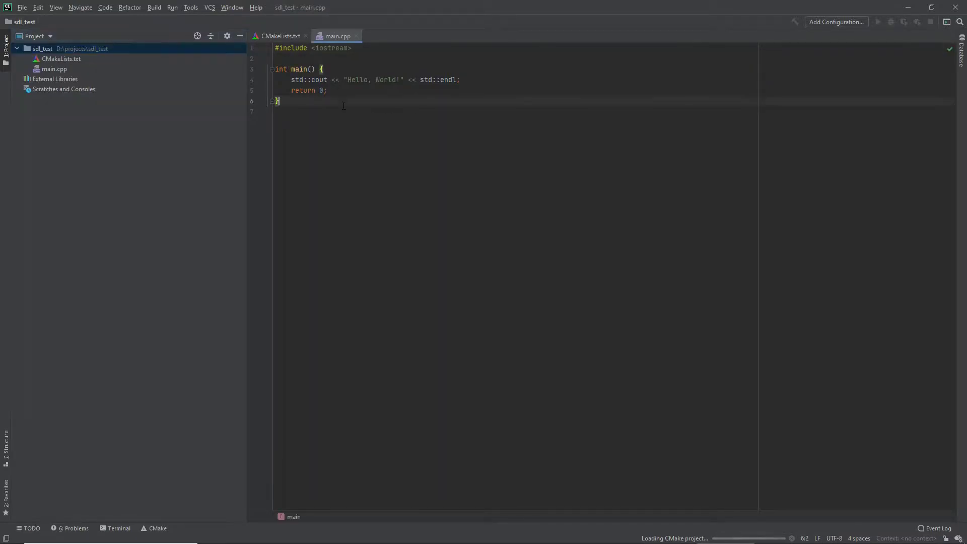
pyautogui.click(279, 35)
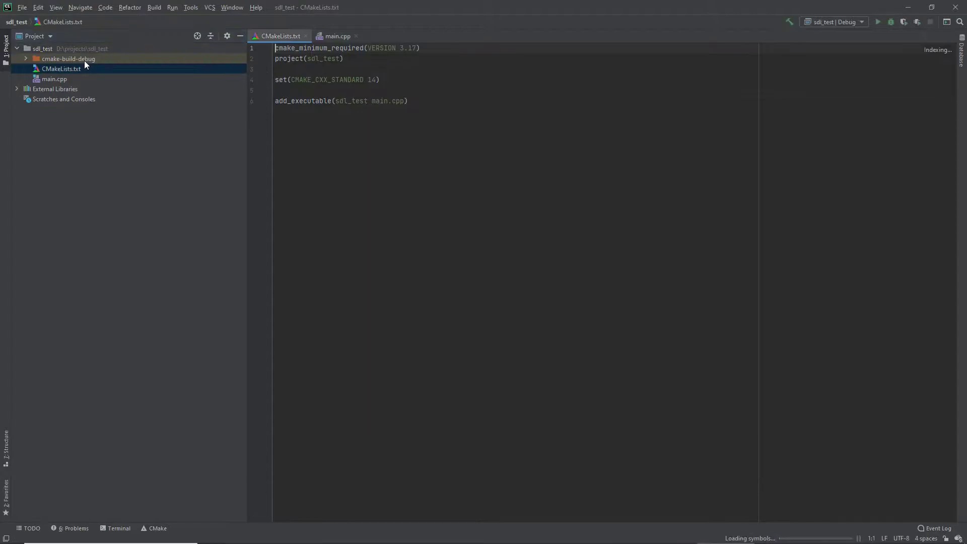
pyautogui.click(337, 36)
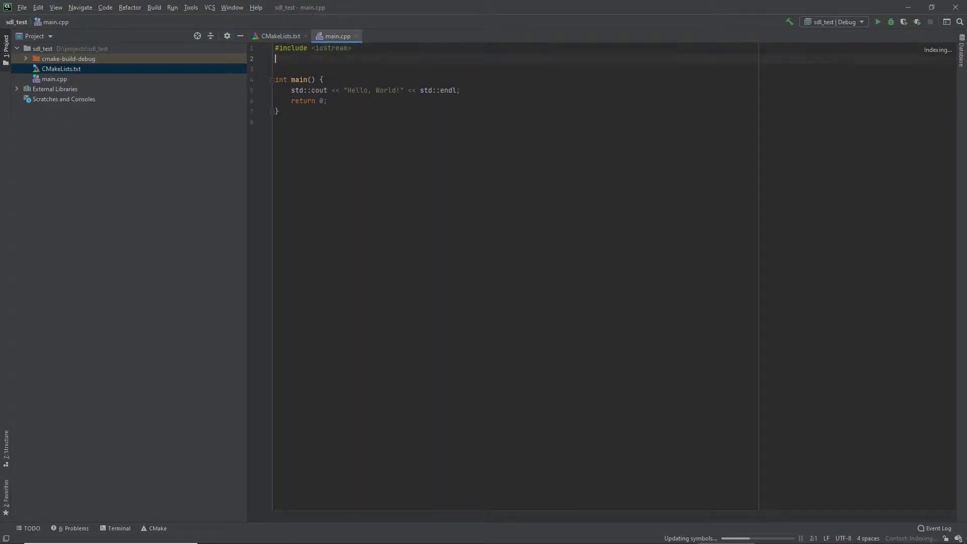
# Add #include <SDL.h> at the top of main.cpp.
pyautogui.write('#include')
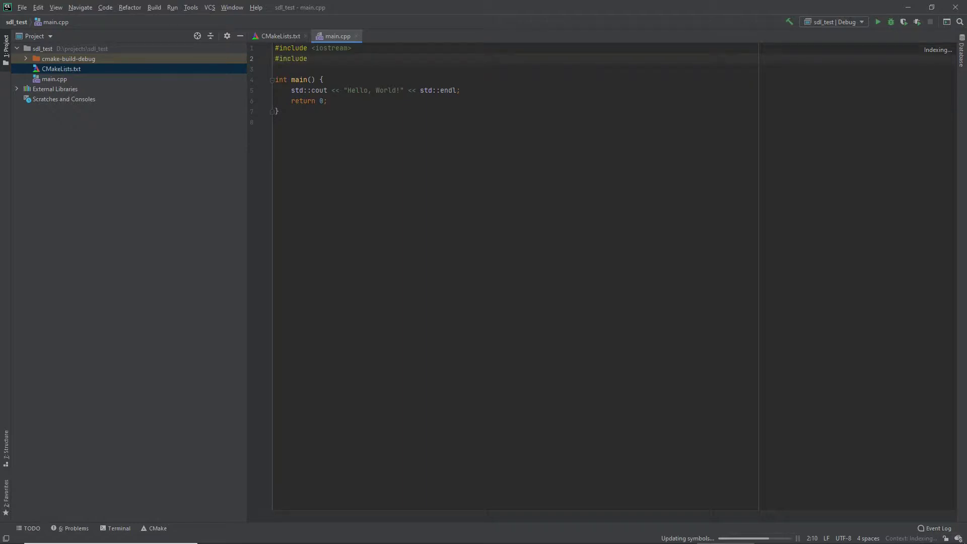
pyautogui.write('<SDL')
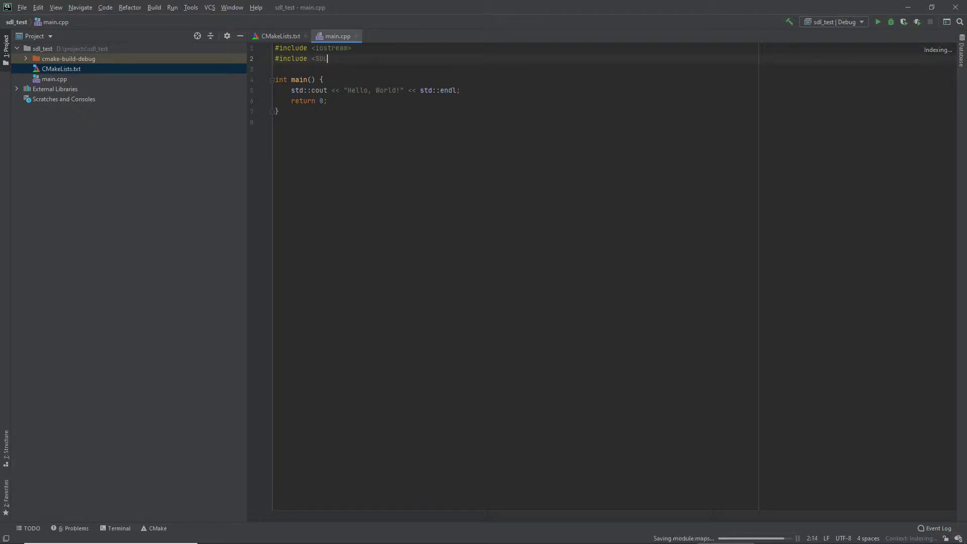
pyautogui.write('.h')
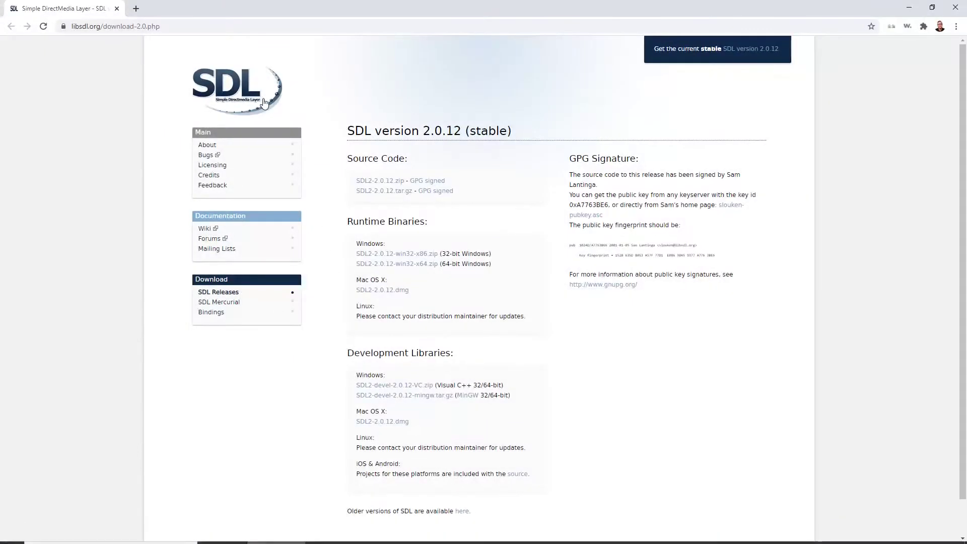
pyautogui.moveTo(216, 12)
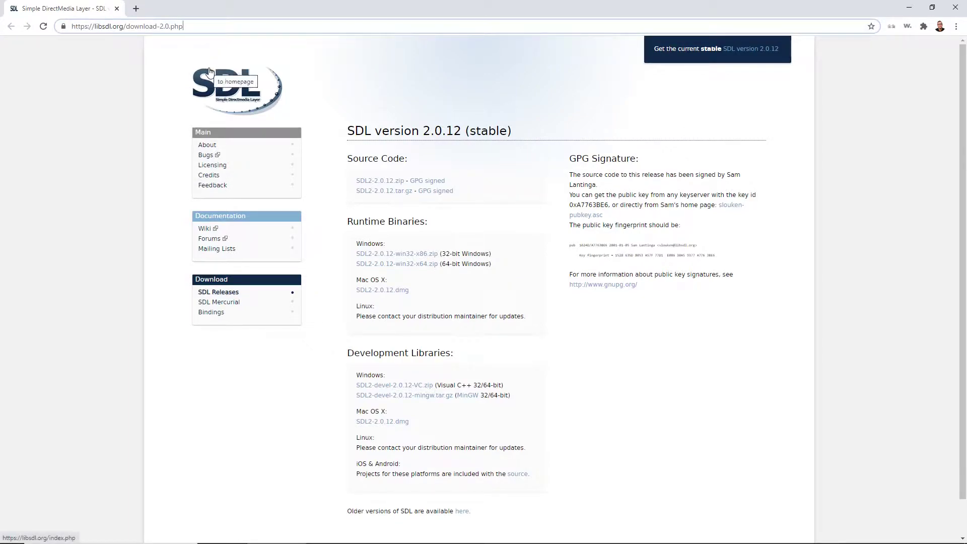
# Download SDL2-devel-2.0.12-VC.zip from the Development Libraries section of libsdl.org.
pyautogui.scroll(-3)
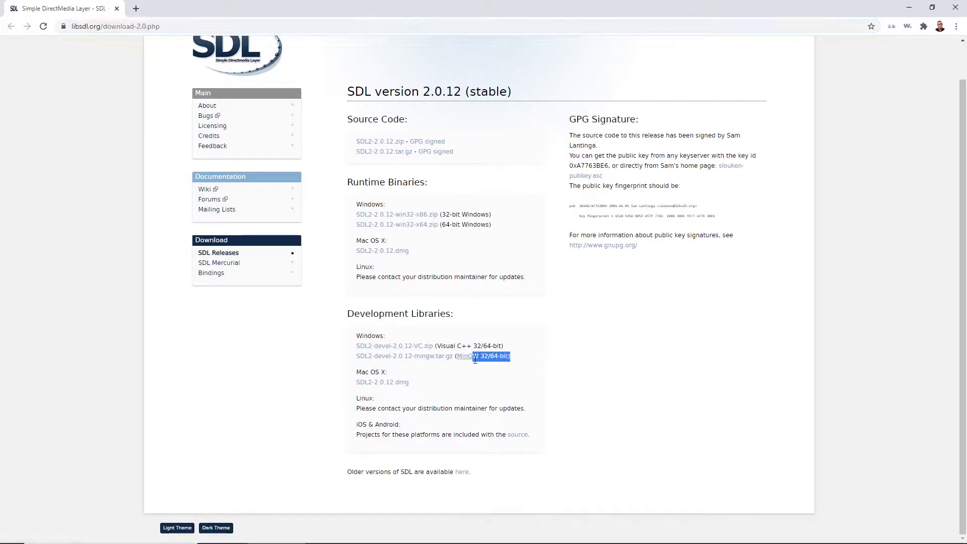
pyautogui.click(819, 97)
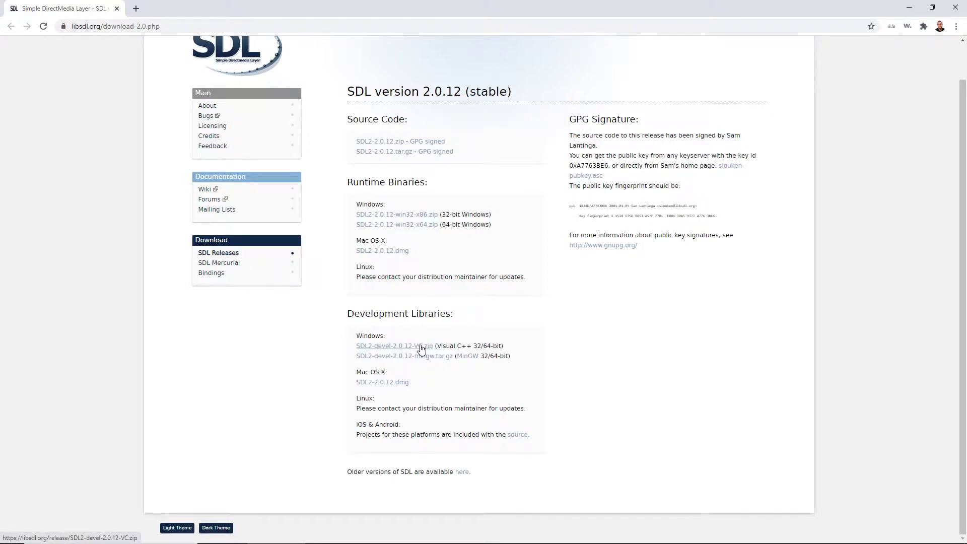
pyautogui.click(393, 345)
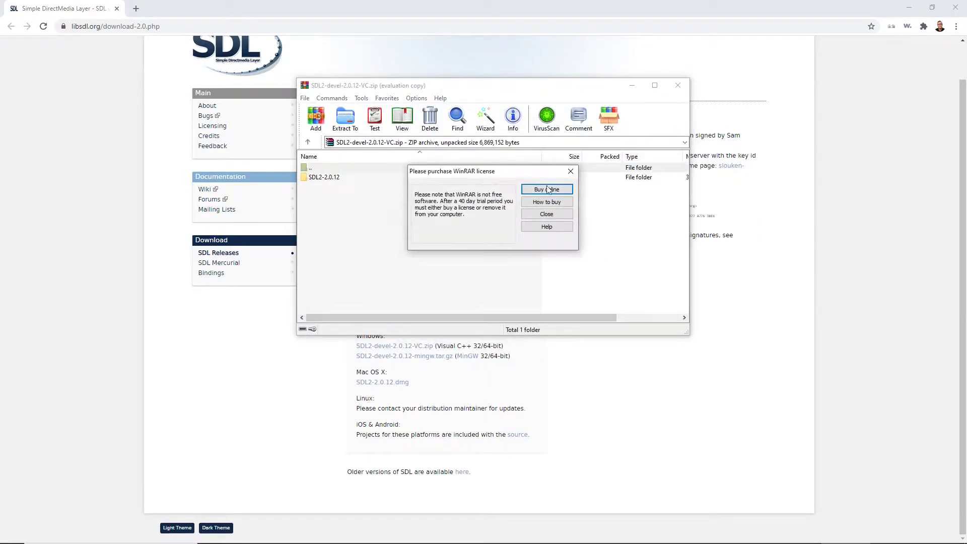
# Dismiss WinRAR's license reminder to view the SDL2-2.0.12 archive contents.
pyautogui.click(545, 214)
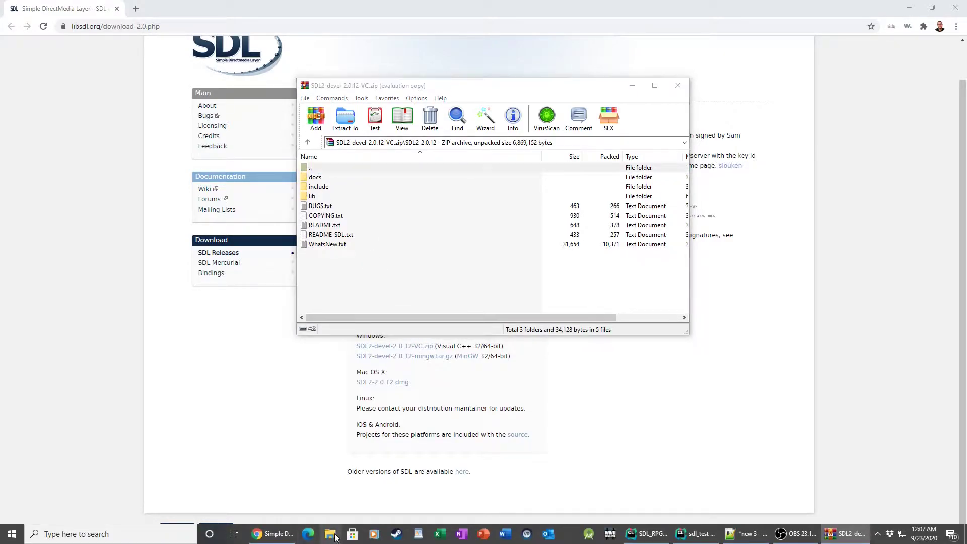
# Bring up File Explorer and navigate toward C:\libs, dismissing the bad-path error.
pyautogui.click(331, 533)
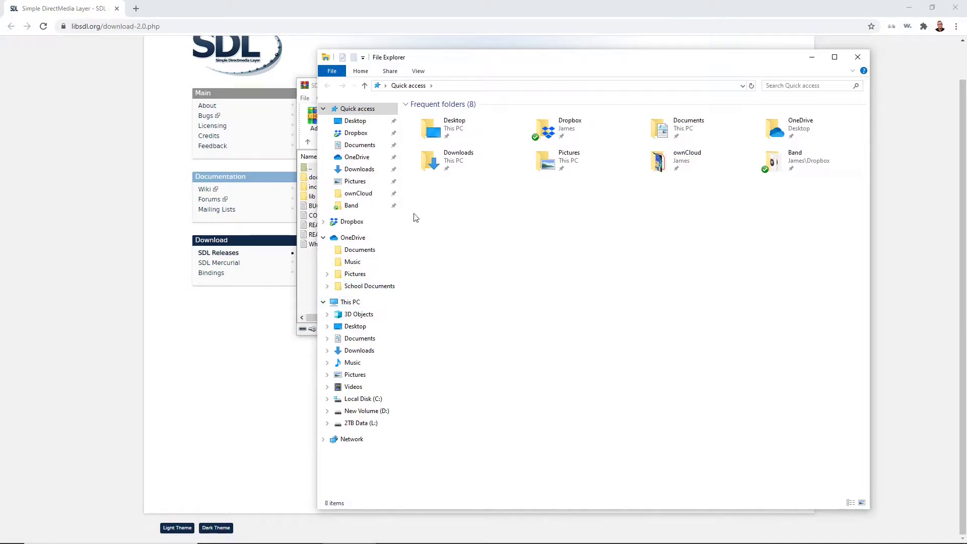
pyautogui.write('C:')
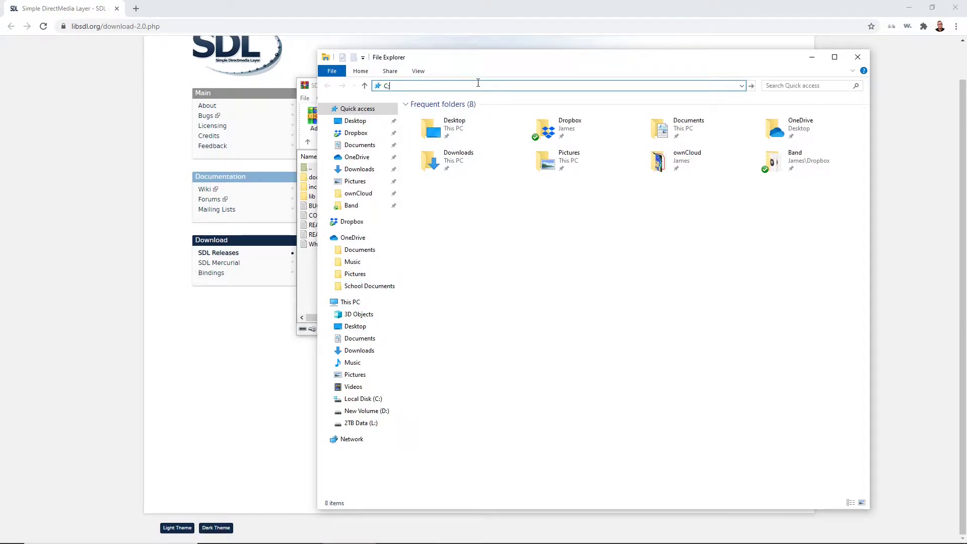
pyautogui.write('\\windows\\lib')
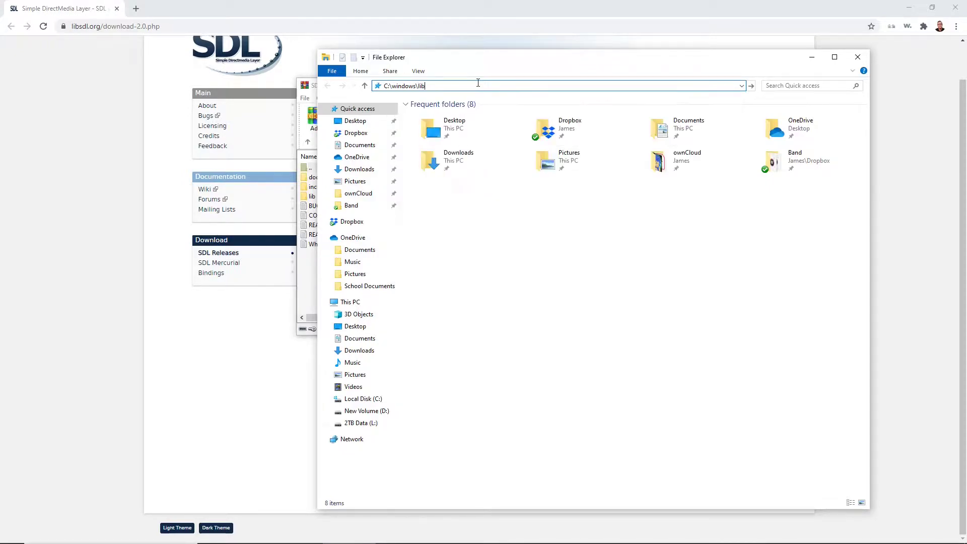
pyautogui.press('Enter')
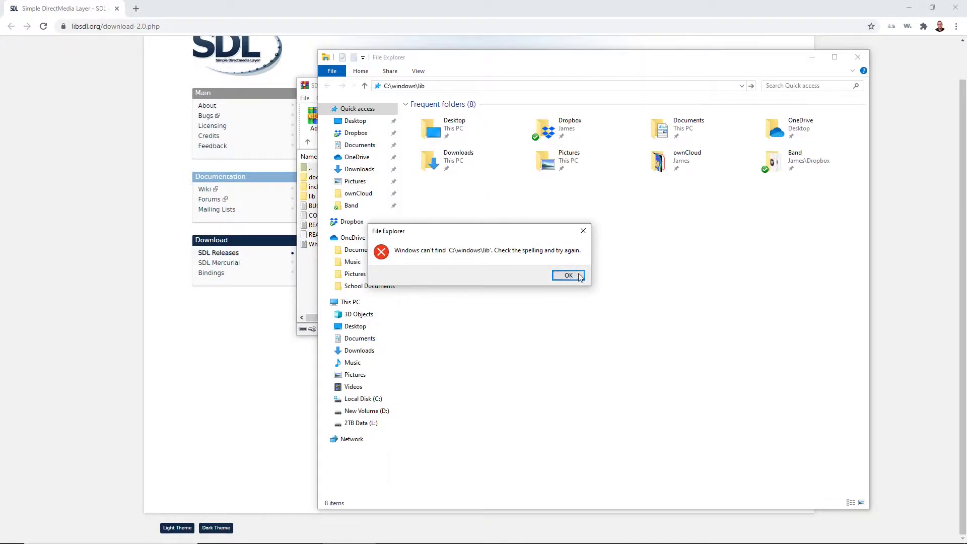
pyautogui.click(566, 274)
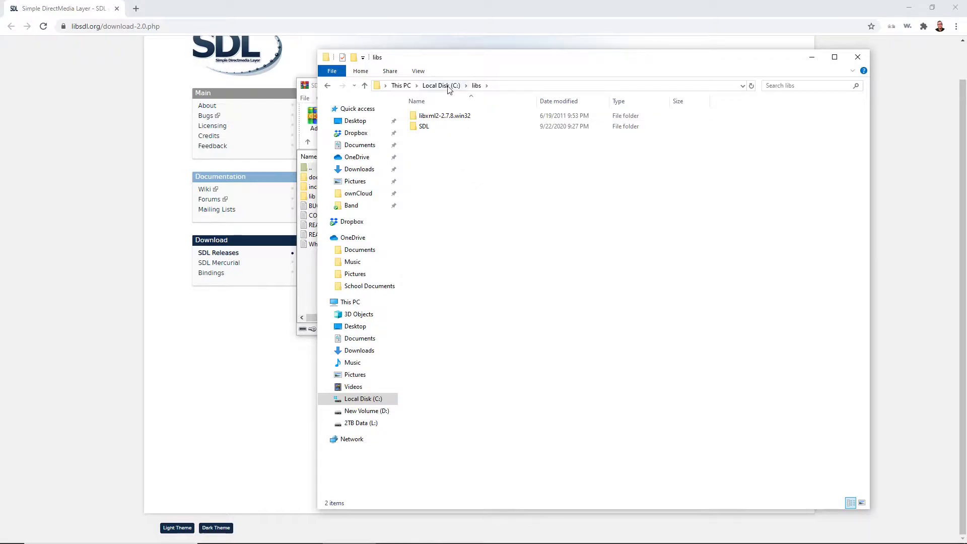
# Inspect the old SDL folder in C:\libs and rename it to SDL_bak.
pyautogui.doubleClick(423, 126)
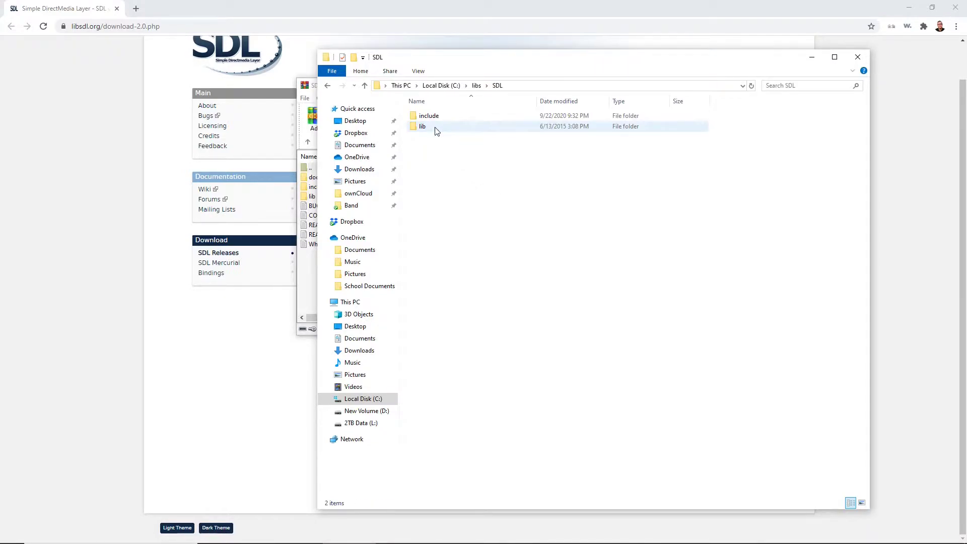
pyautogui.doubleClick(422, 125)
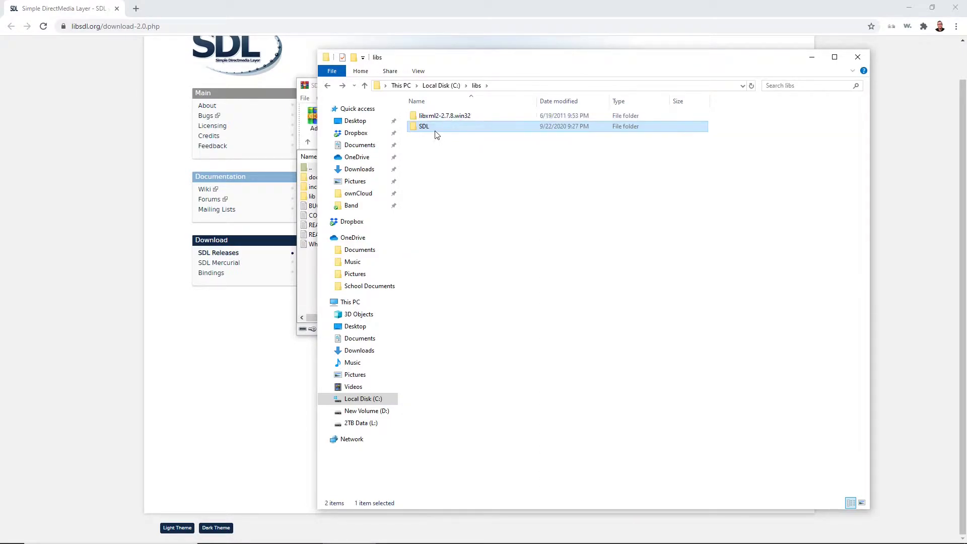
pyautogui.rightClick(423, 126)
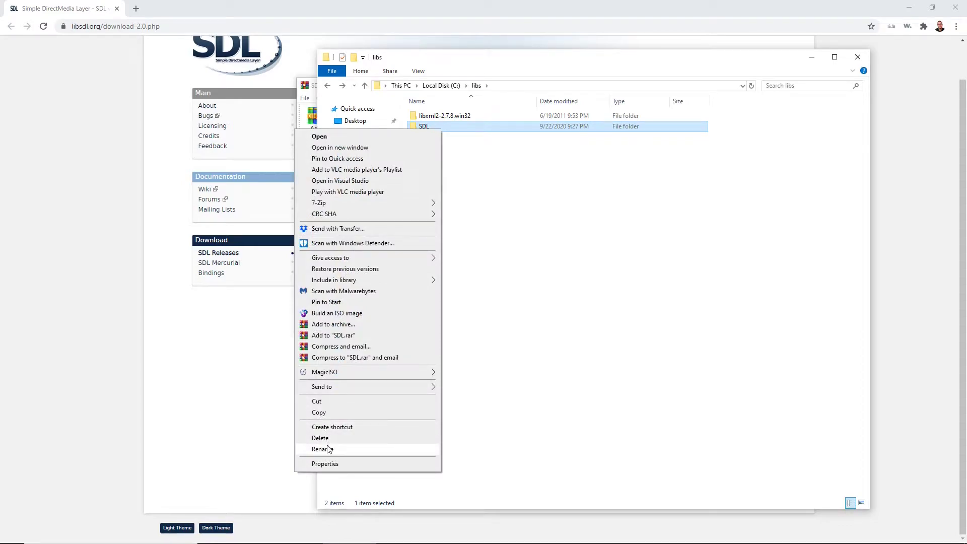
pyautogui.click(320, 448)
pyautogui.write('_bak')
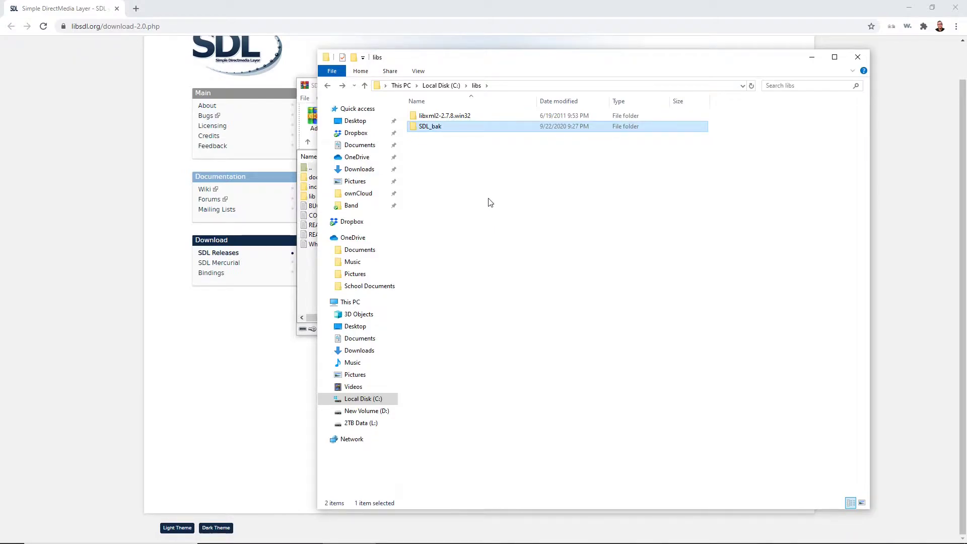
# Create a new SDL folder in C:\libs and extract the archive's docs, include and lib into it.
pyautogui.rightClick(489, 202)
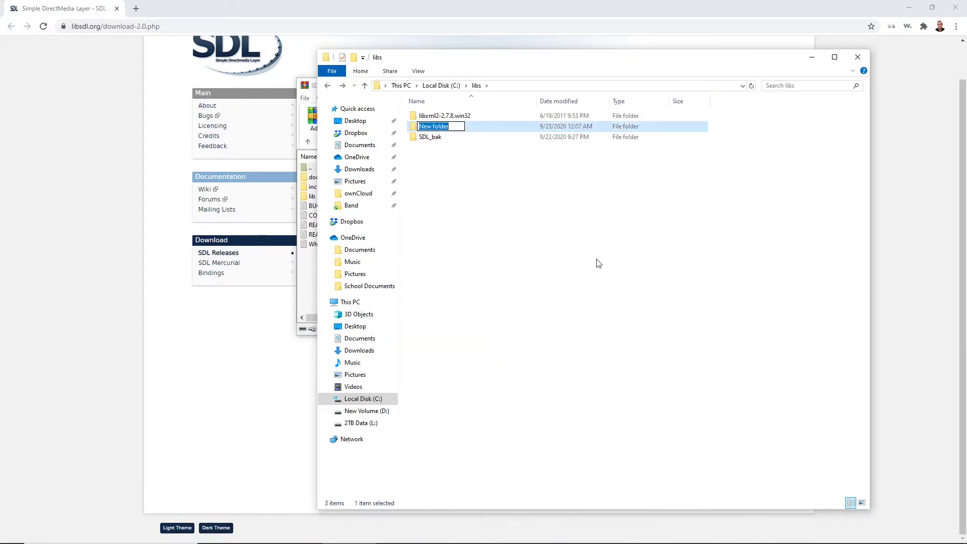
pyautogui.write('SDL')
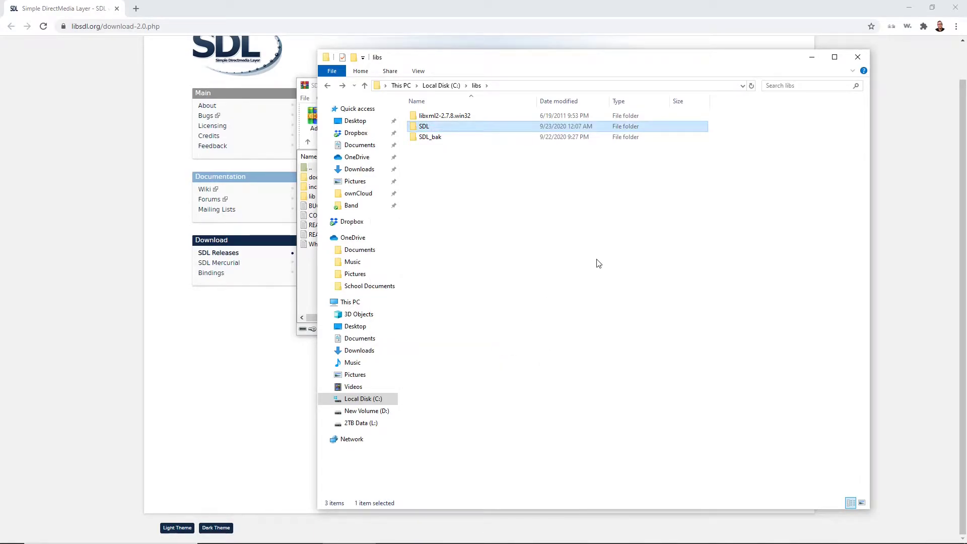
pyautogui.doubleClick(424, 126)
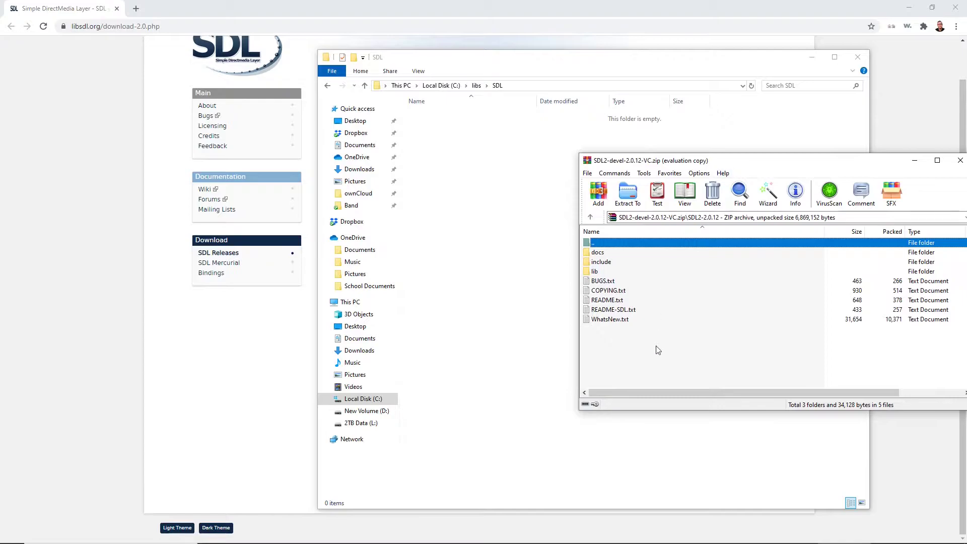
pyautogui.press('ctrl+a')
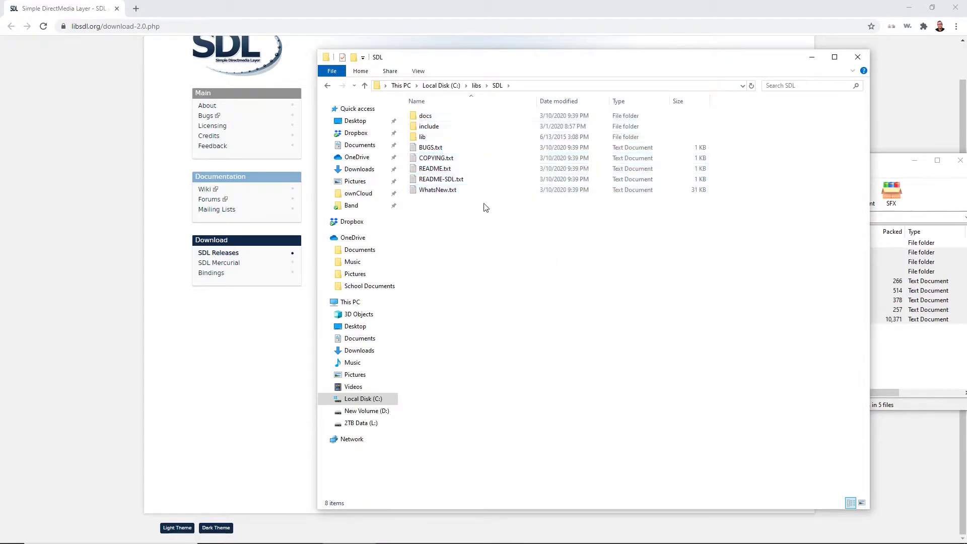
# Check the new include folder and browse into lib\x64 holding SDL2.dll.
pyautogui.click(428, 126)
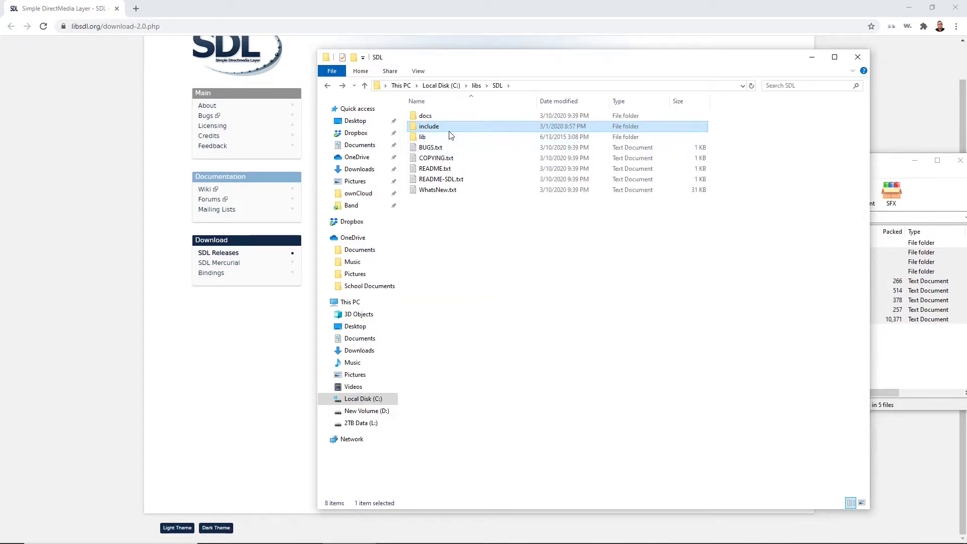
pyautogui.click(422, 137)
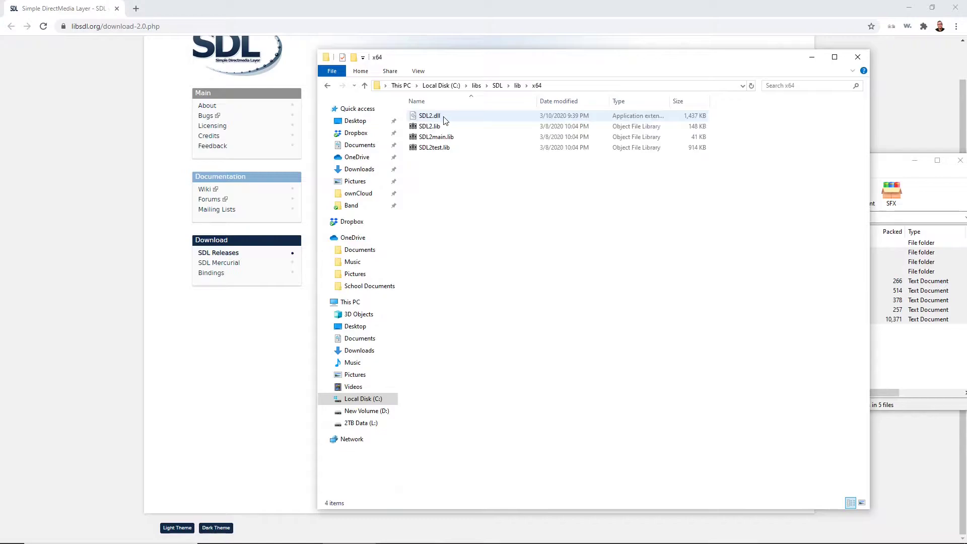
pyautogui.moveTo(444, 119)
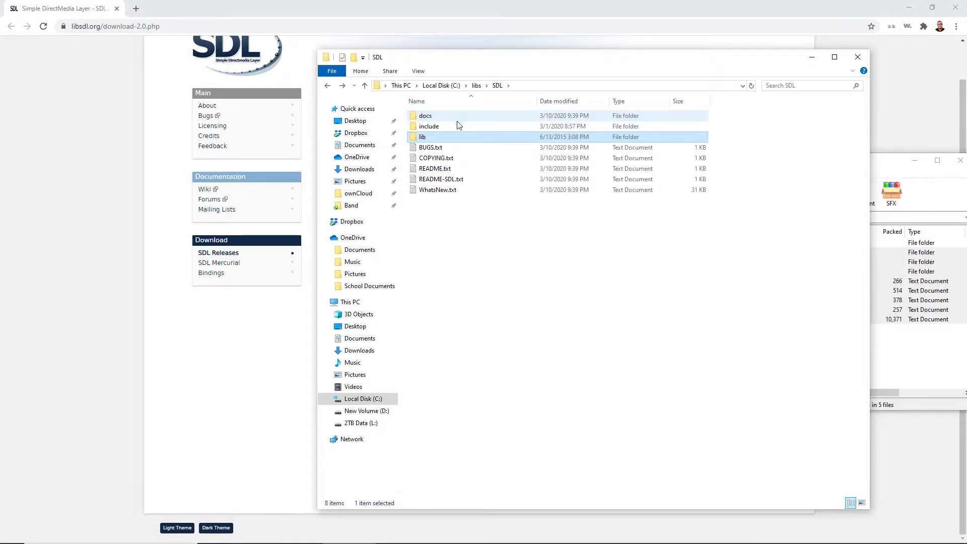
pyautogui.moveTo(520, 252)
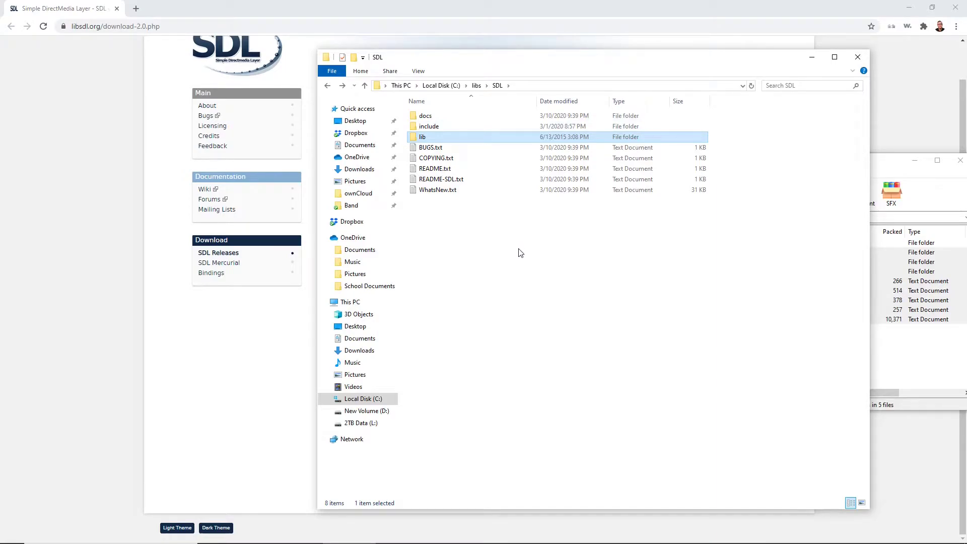
pyautogui.moveTo(785, 112)
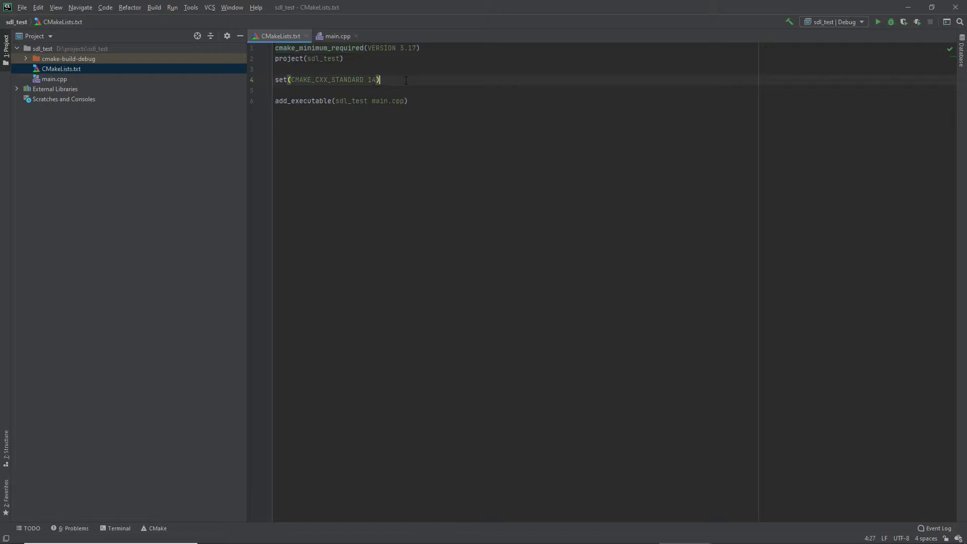
# Add set(SDL2_INCLUDE_DIR C:/libs/SDL/include) and set(SDL2_LIB_DIR C:/libs/SDL/lib/x86) above add_executable.
pyautogui.press('Enter')
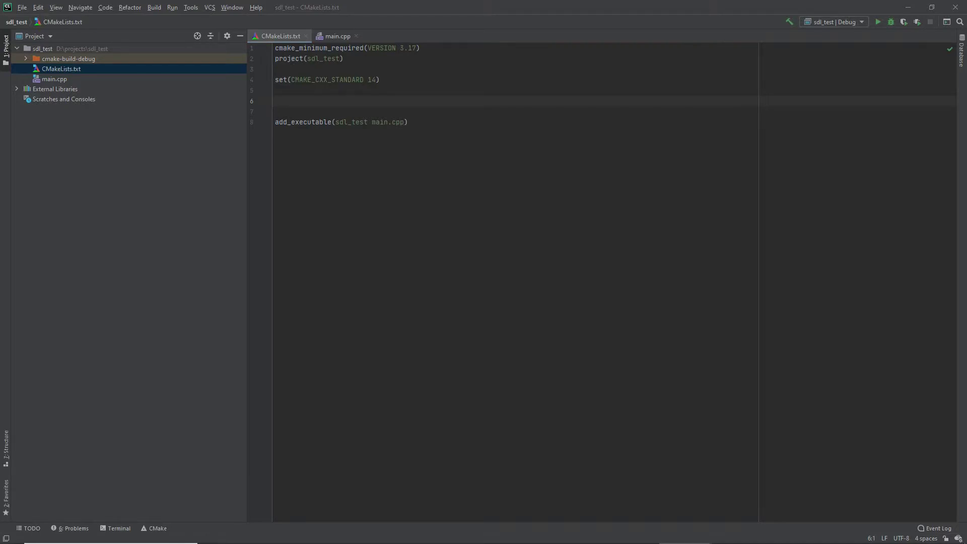
pyautogui.write('set(SDL2_INCLUDE_DIR C:/libs/SDL/include)')
pyautogui.click(515, 111)
pyautogui.write('set(SDL2_LIB_DIR C:/libs/SDL/lib/x86)')
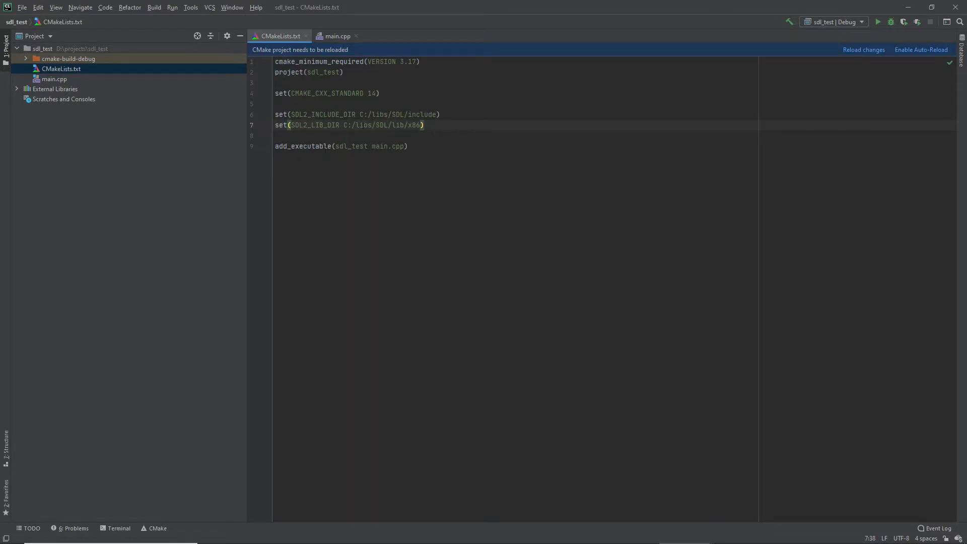
pyautogui.doubleClick(313, 124)
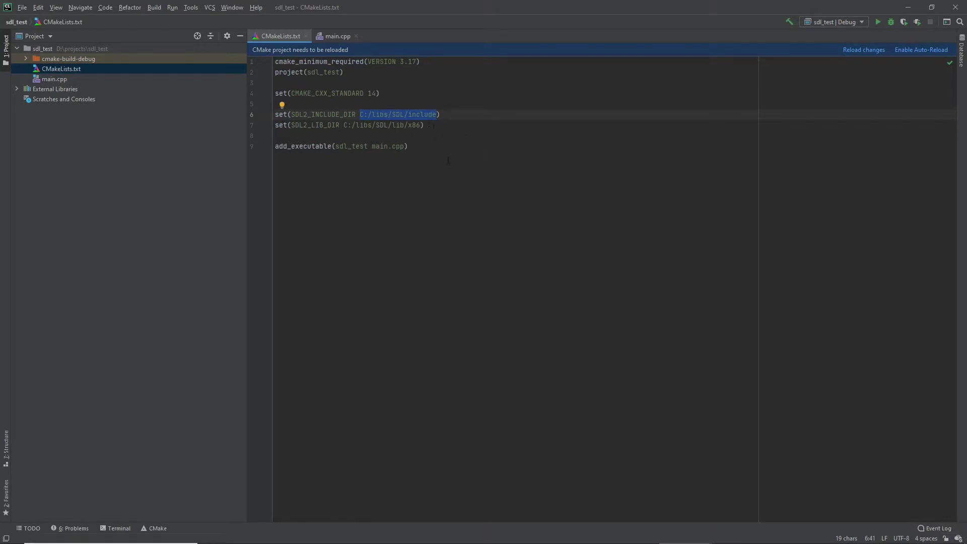
pyautogui.doubleClick(424, 114)
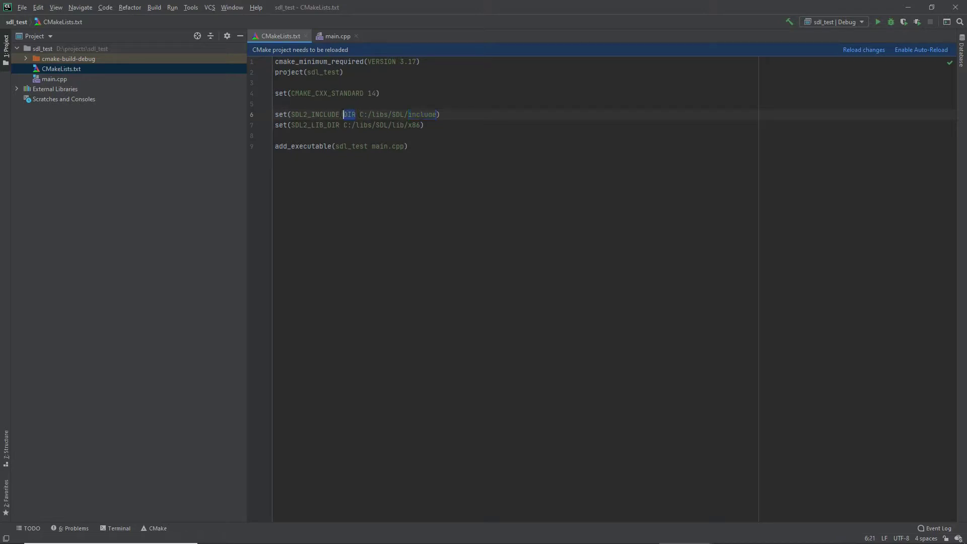
pyautogui.doubleClick(321, 115)
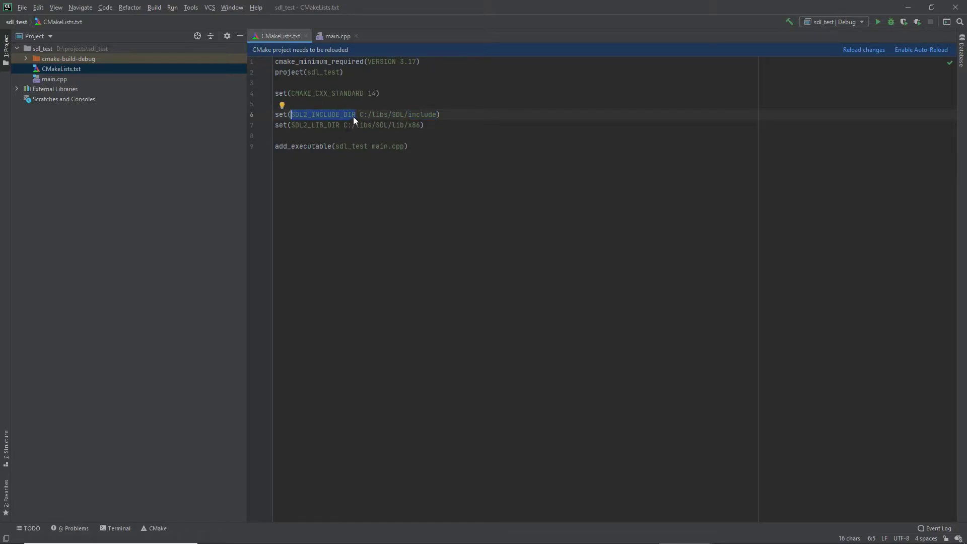
pyautogui.doubleClick(315, 124)
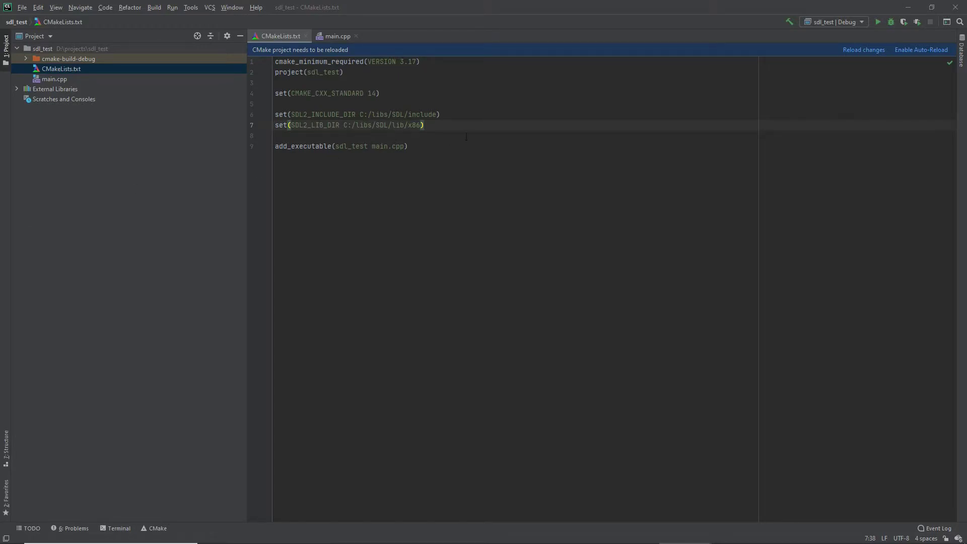
# Add include_directories(${SDL2_INCLUDE_DIR}) and link_directories(${SDL2_LIB_DIR}) to CMakeLists.txt.
pyautogui.write('include_directories(${SDL2_INCLUDE_DIR})')
pyautogui.write('link_directories(${SDL2_LIB_DIR})')
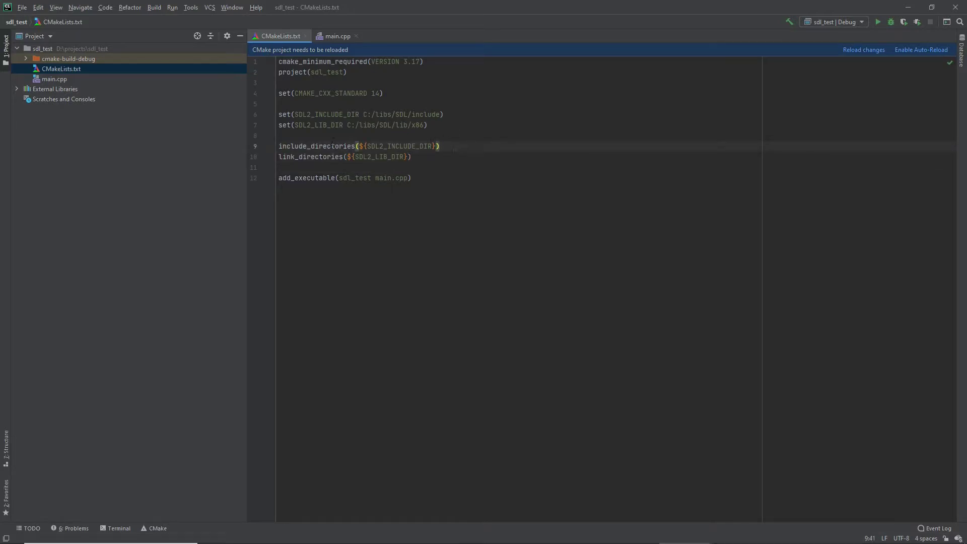
pyautogui.doubleClick(316, 146)
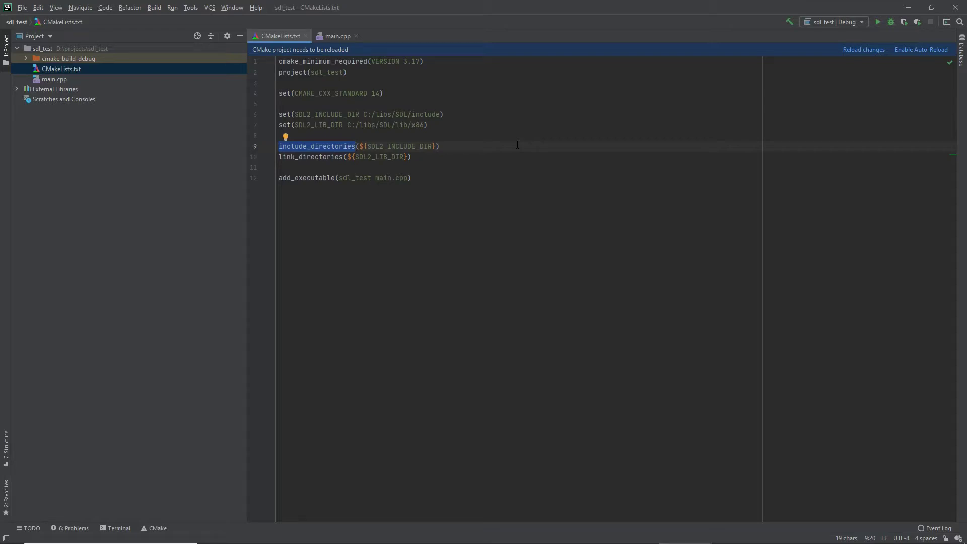
pyautogui.click(394, 146)
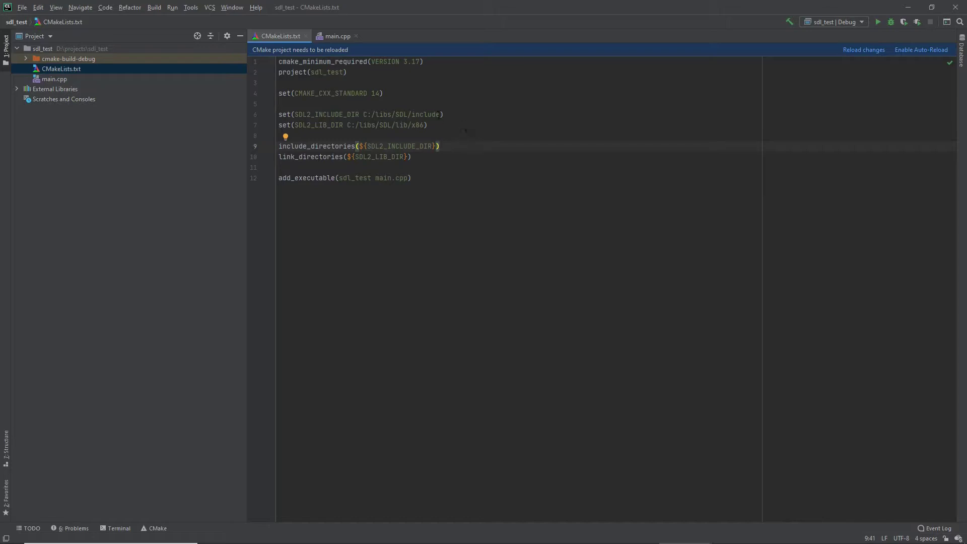
pyautogui.doubleClick(402, 114)
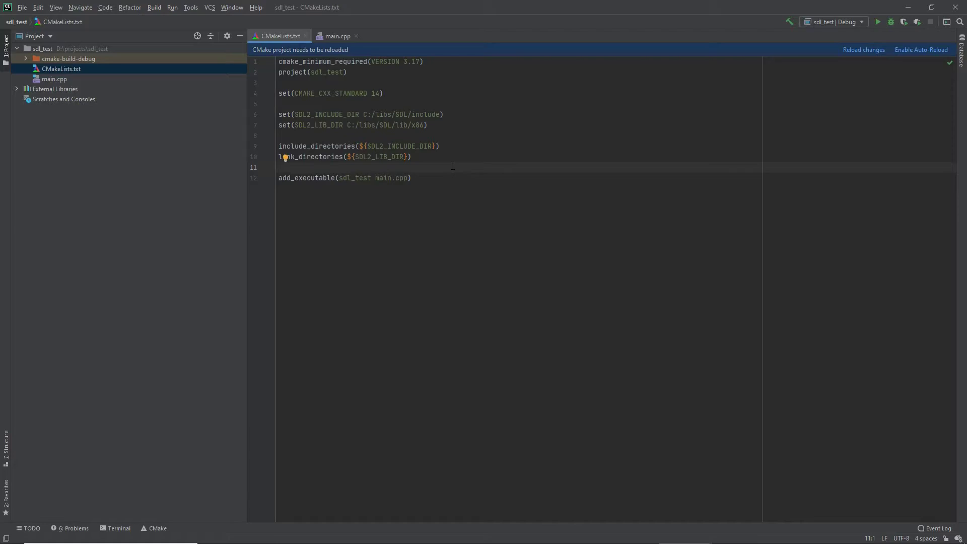
pyautogui.click(863, 50)
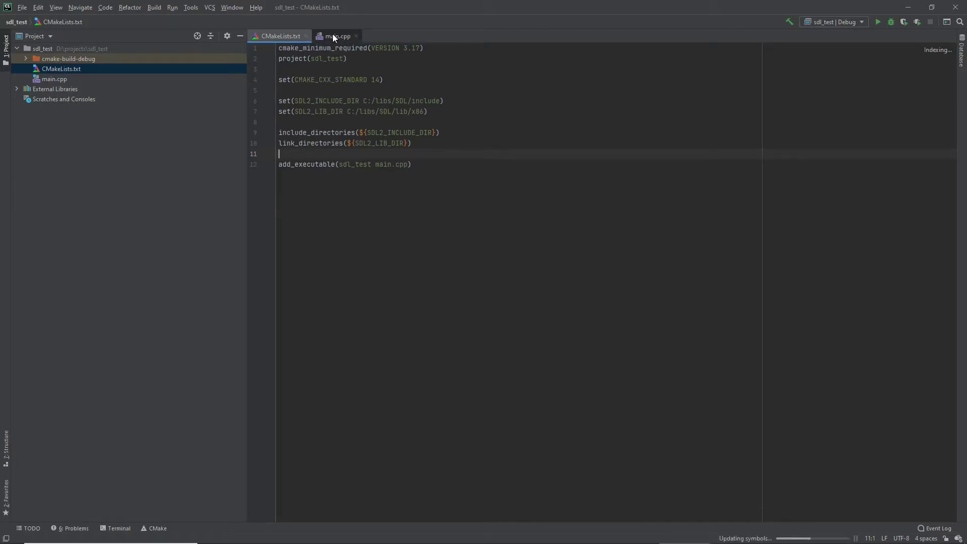
# Switch to main.cpp, which now includes SDL.h, with the caret at its end.
pyautogui.click(337, 36)
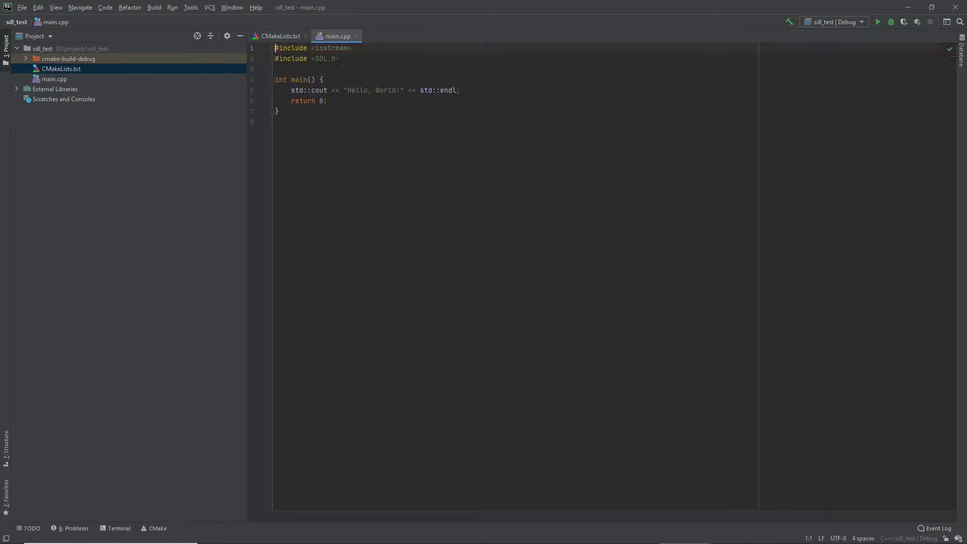
pyautogui.click(332, 58)
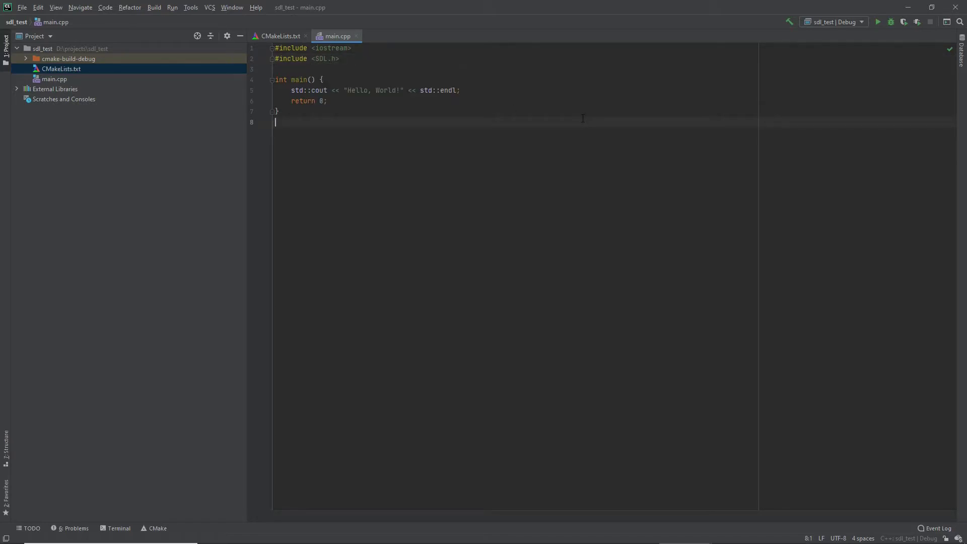
# Build sdl_test, which fails linking with an undefined reference to WinMain@16.
pyautogui.click(278, 36)
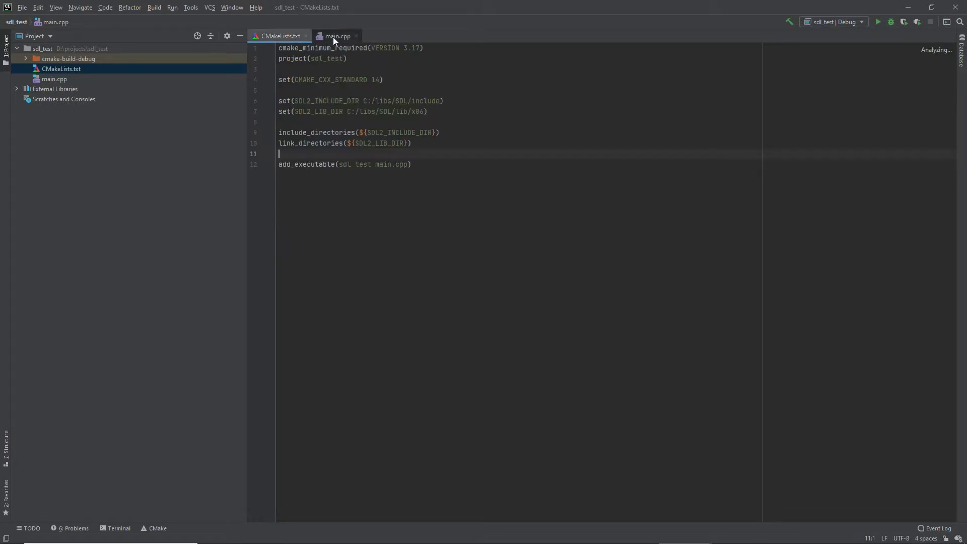
pyautogui.click(337, 36)
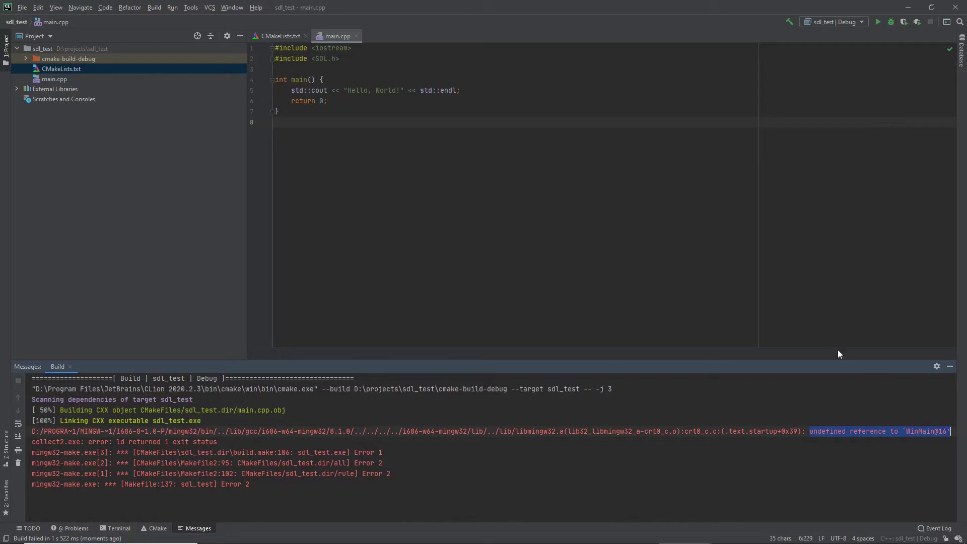
pyautogui.moveTo(804, 316)
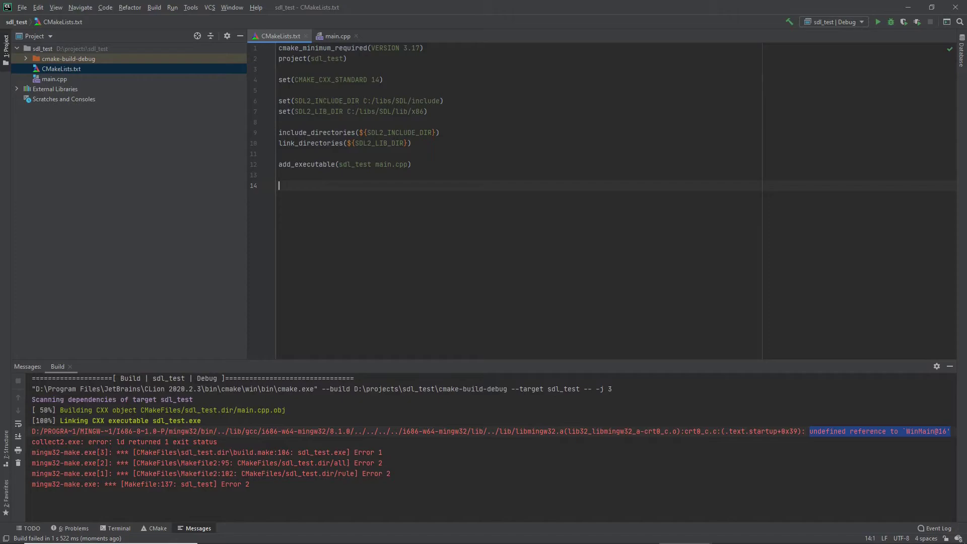
# Add target_link_libraries(${PROJECT_NAME} SDL2main SDL2) below add_executable using autocomplete.
pyautogui.write('target')
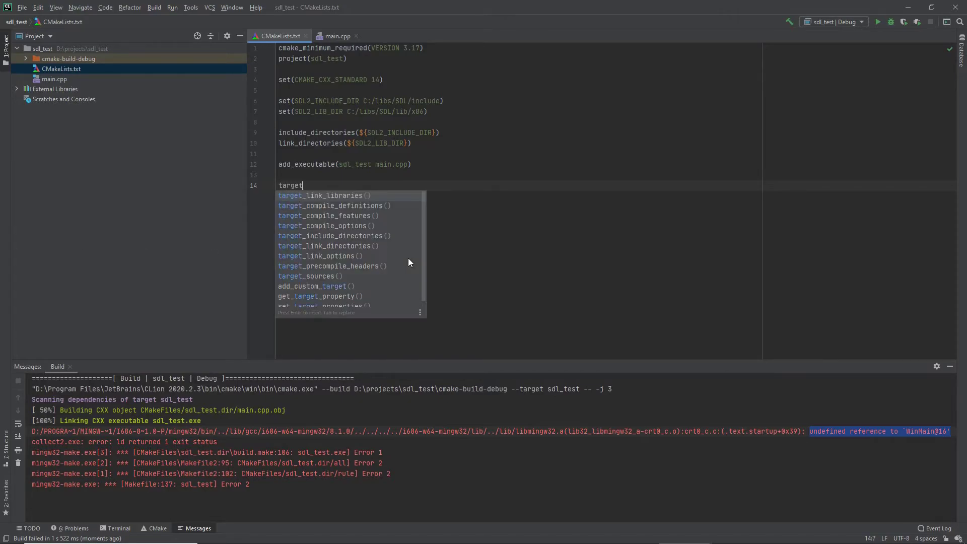
pyautogui.write('_link')
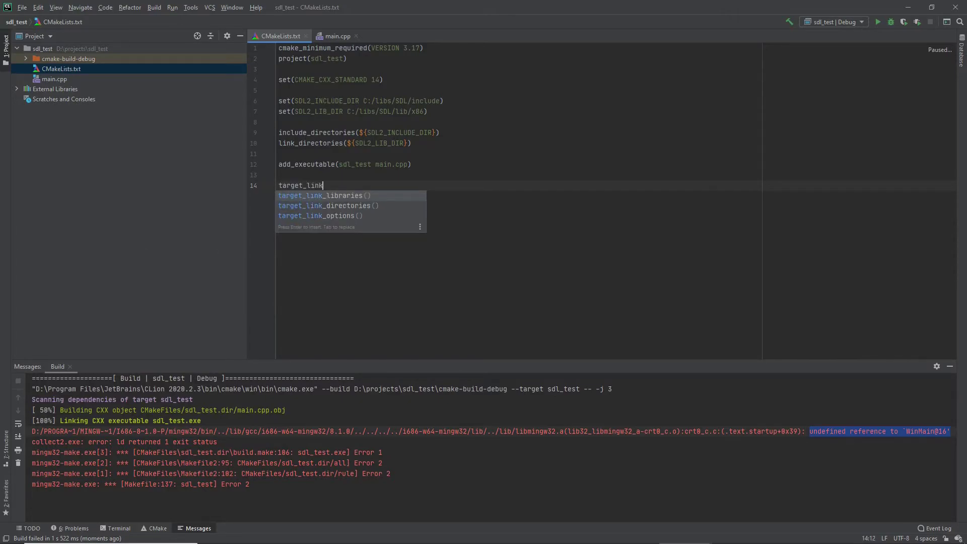
pyautogui.write('_libraries(')
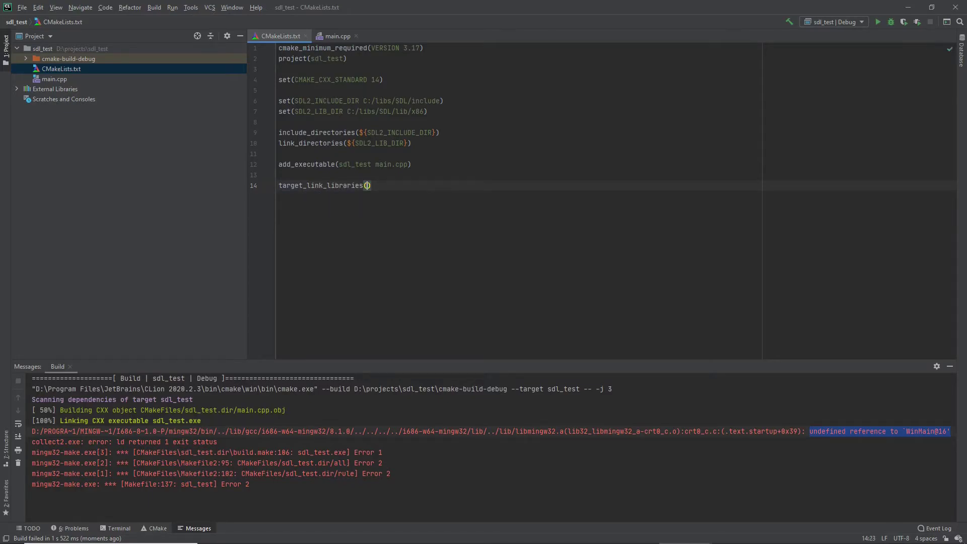
pyautogui.write('${PROJEC')
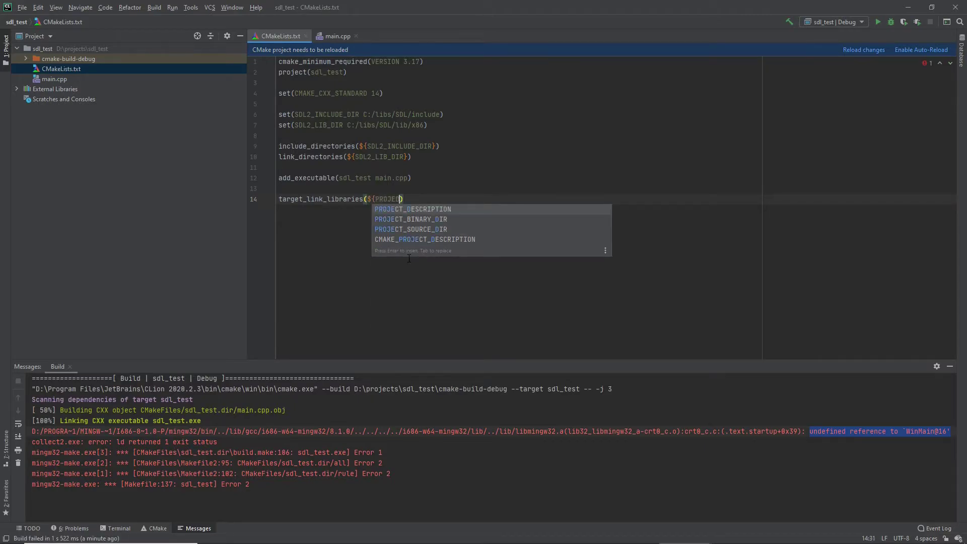
pyautogui.write('_NAME}')
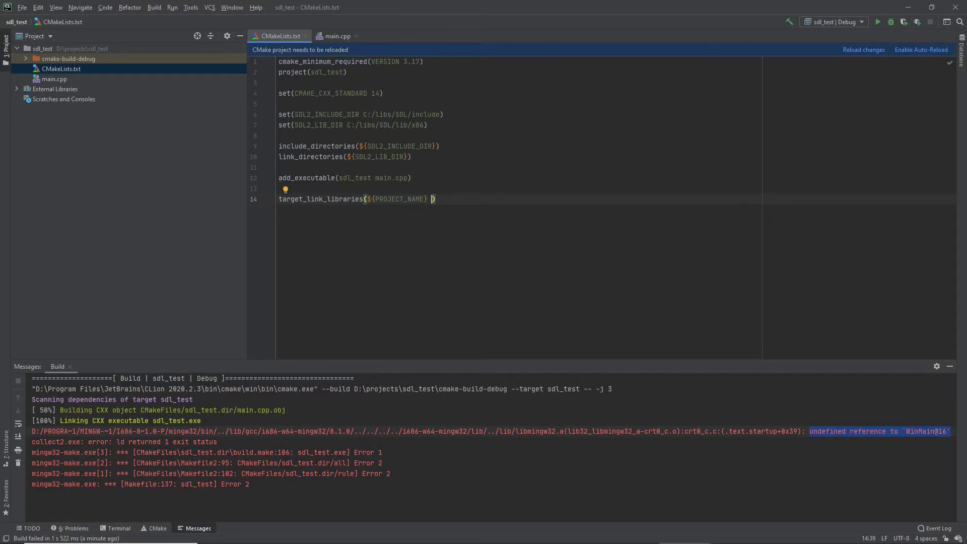
pyautogui.write('SDL2')
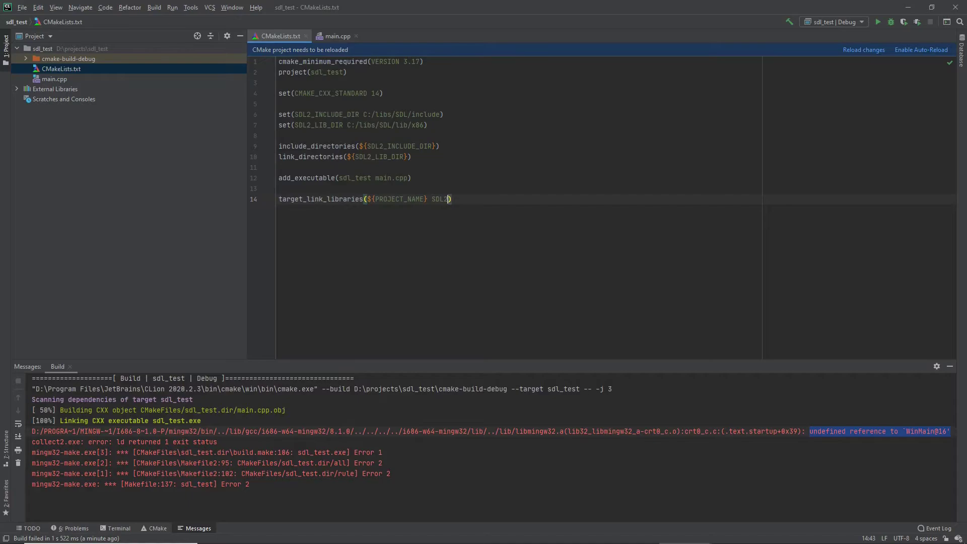
pyautogui.write('main')
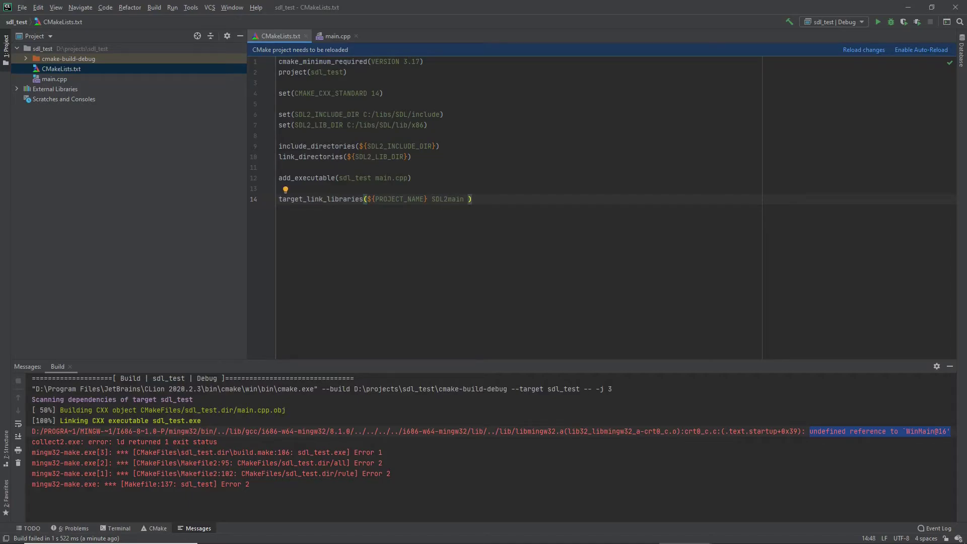
pyautogui.write('SDL2')
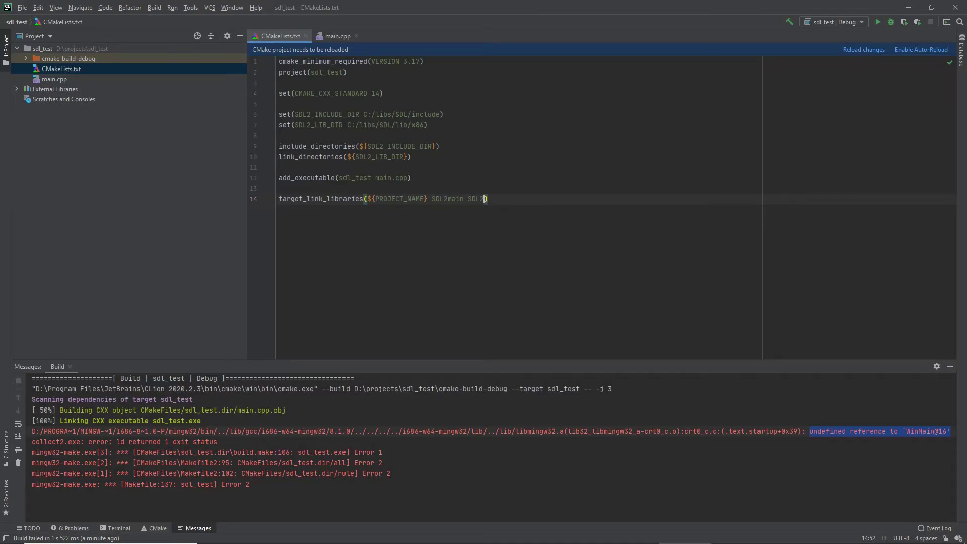
pyautogui.doubleClick(447, 198)
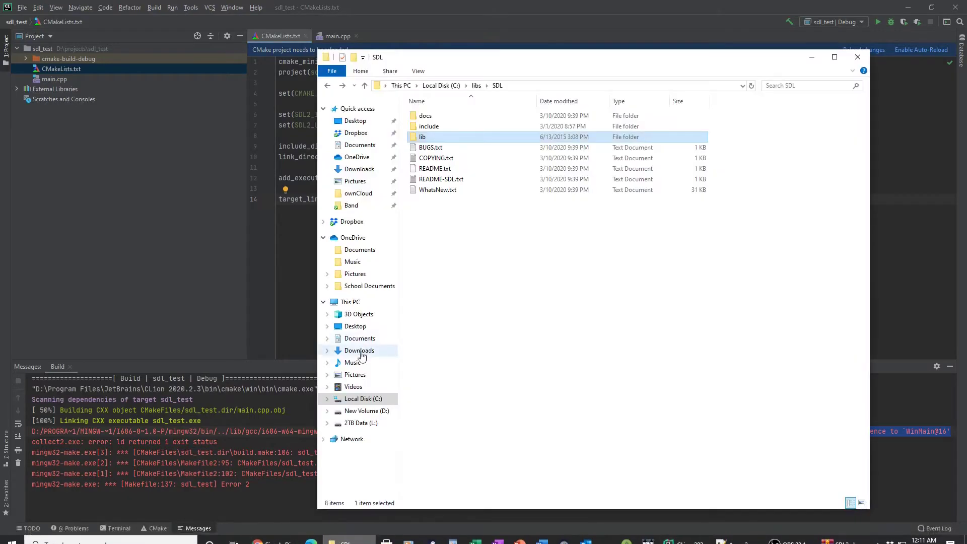
# Browse into C:\libs\SDL\lib\x86 and confirm SDL2.lib and SDL2main.lib are present.
pyautogui.doubleClick(422, 137)
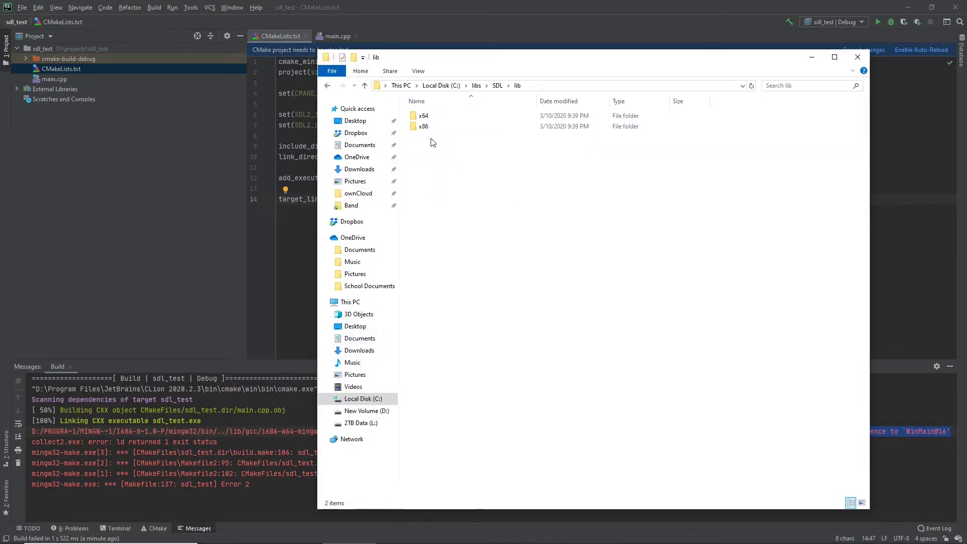
pyautogui.doubleClick(423, 126)
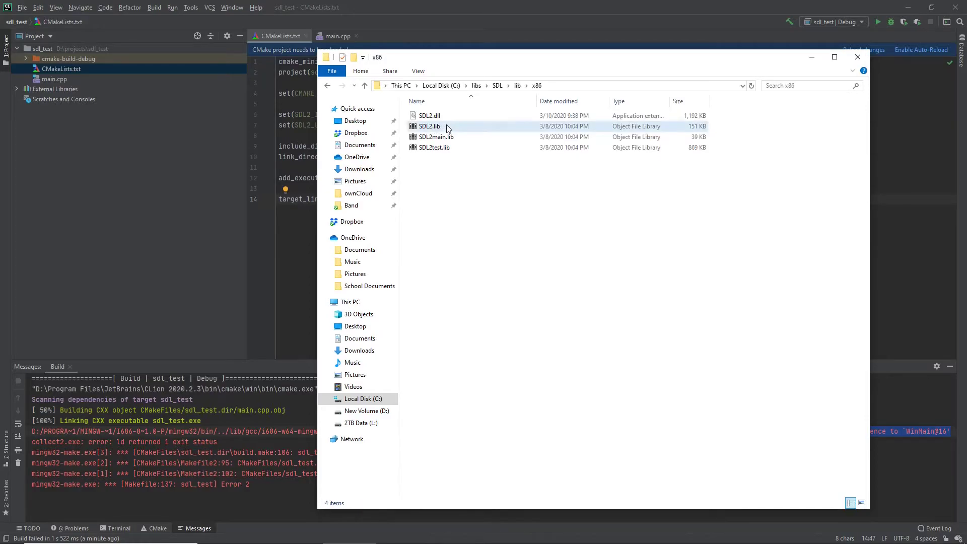
pyautogui.click(429, 126)
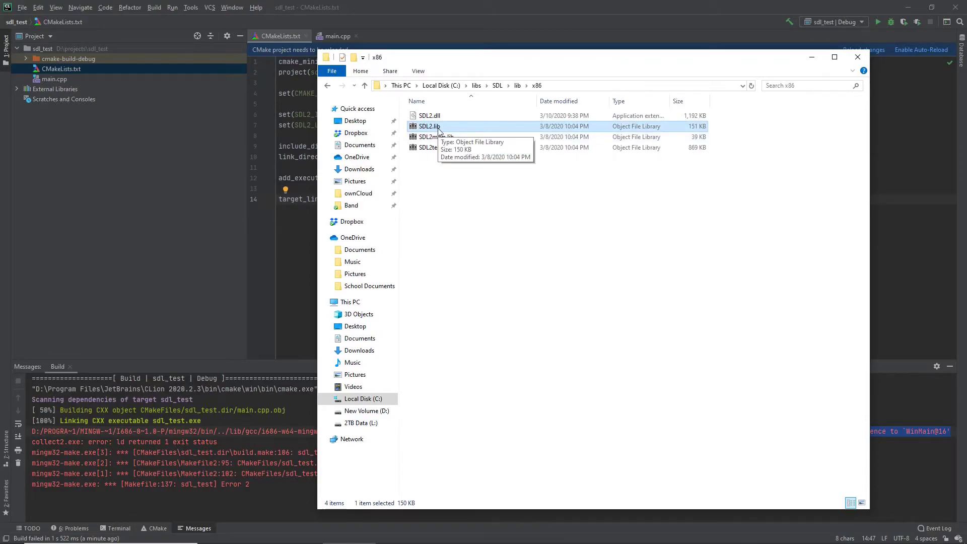
pyautogui.click(438, 137)
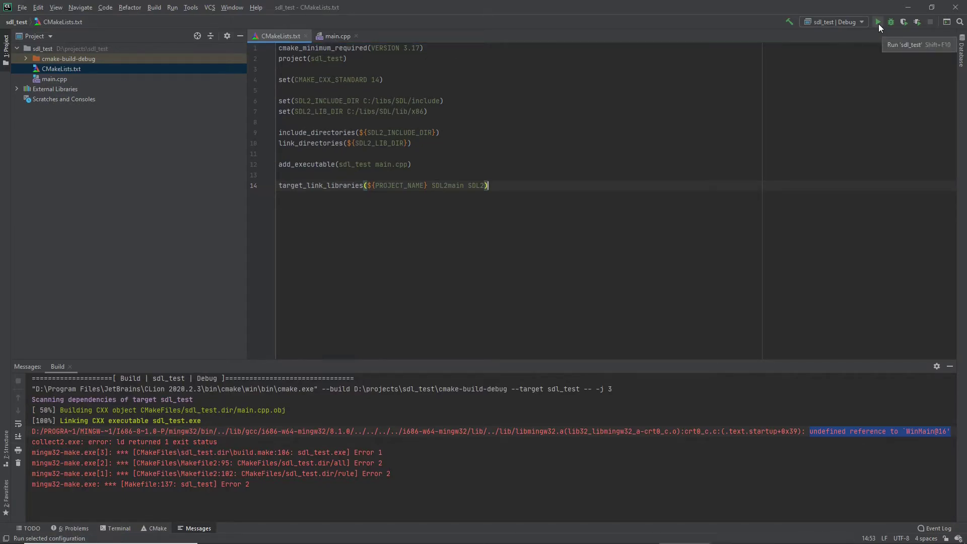
# Rebuild the project, surfacing the undefined reference to SDL_main.
pyautogui.click(877, 22)
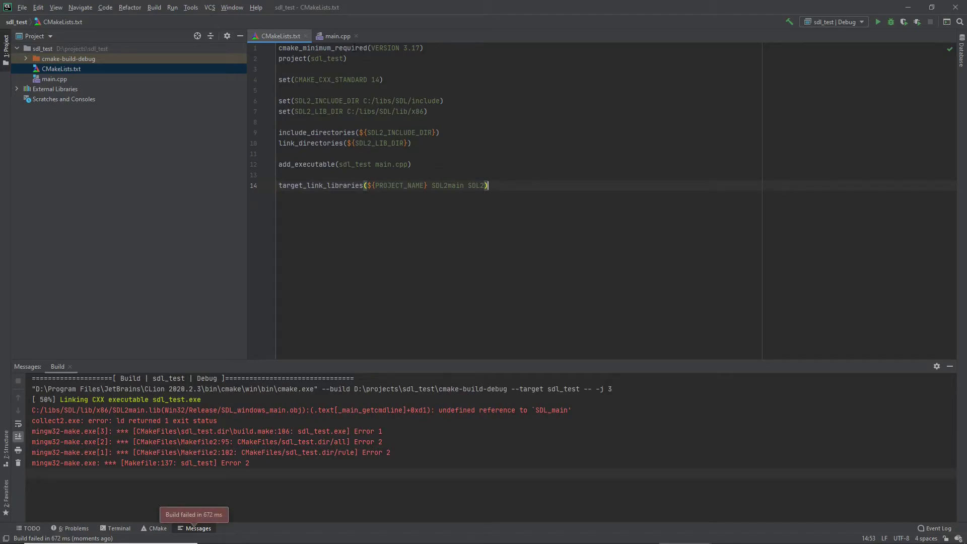
pyautogui.moveTo(555, 135)
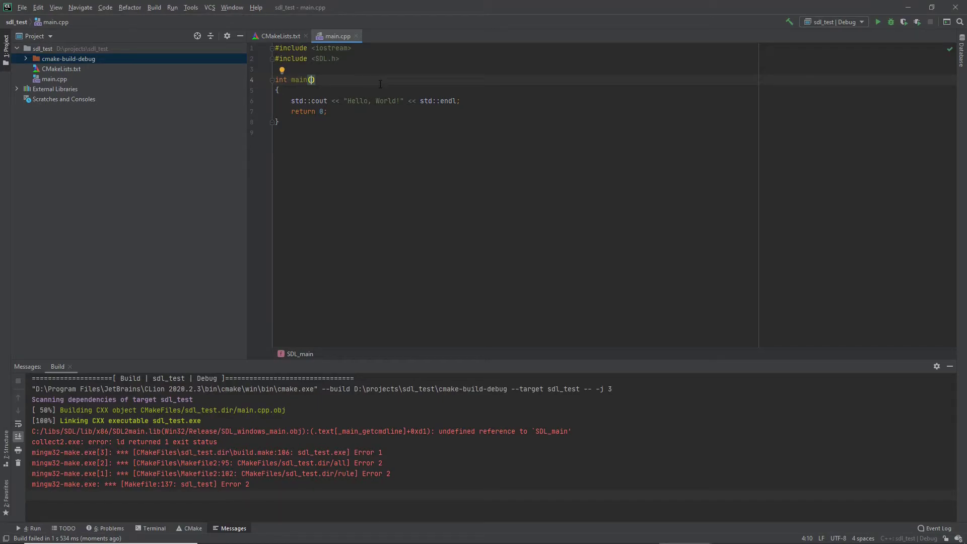
# Change main's signature to int main(int argc, char* args[]) in main.cpp.
pyautogui.write('int argc,')
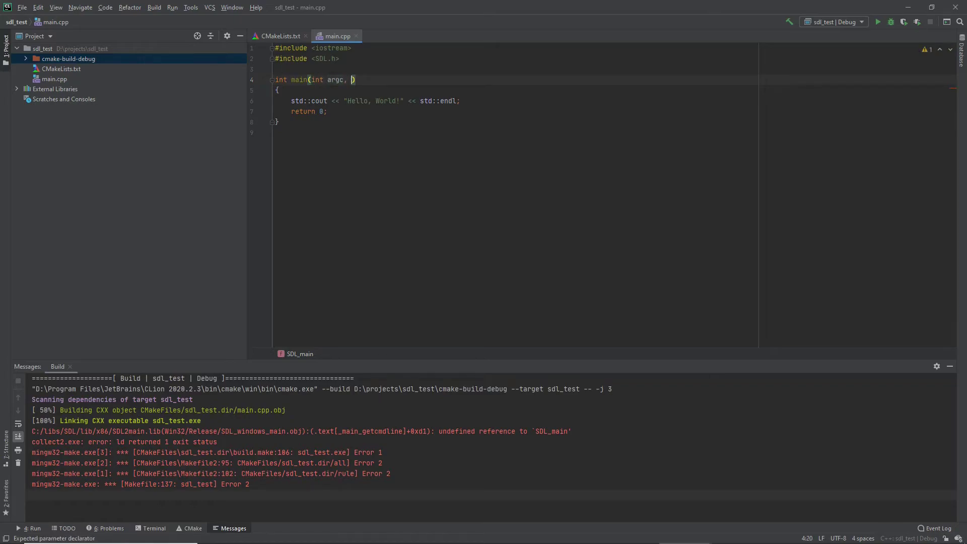
pyautogui.write('char')
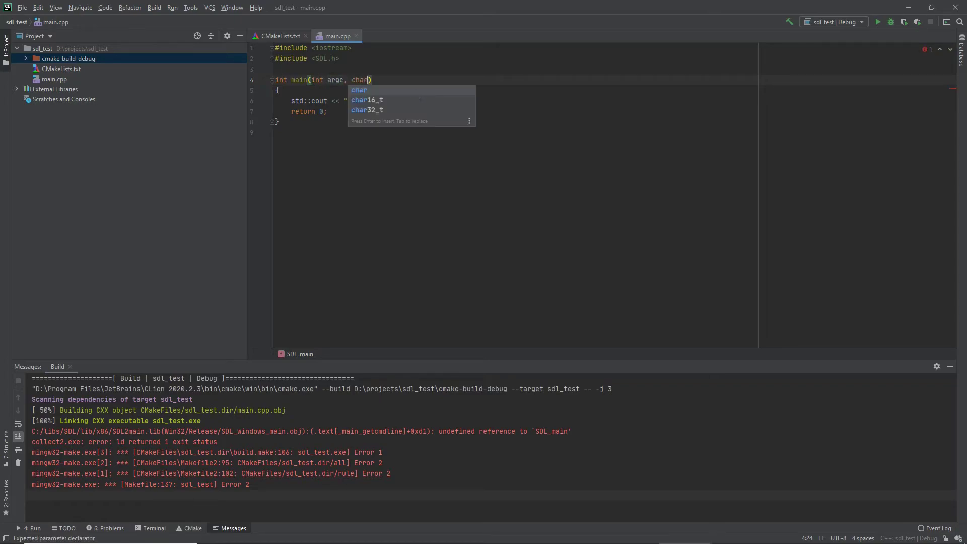
pyautogui.write('* args')
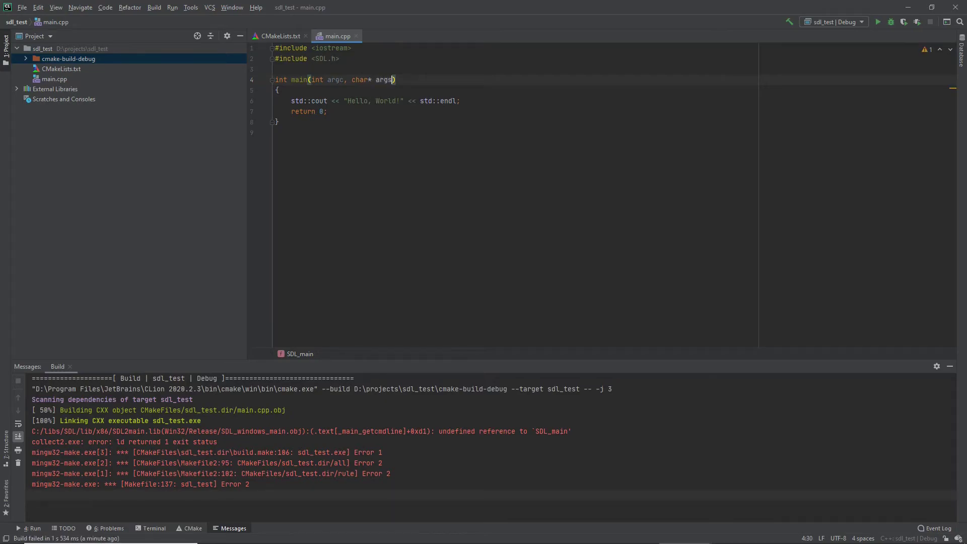
pyautogui.write('[]')
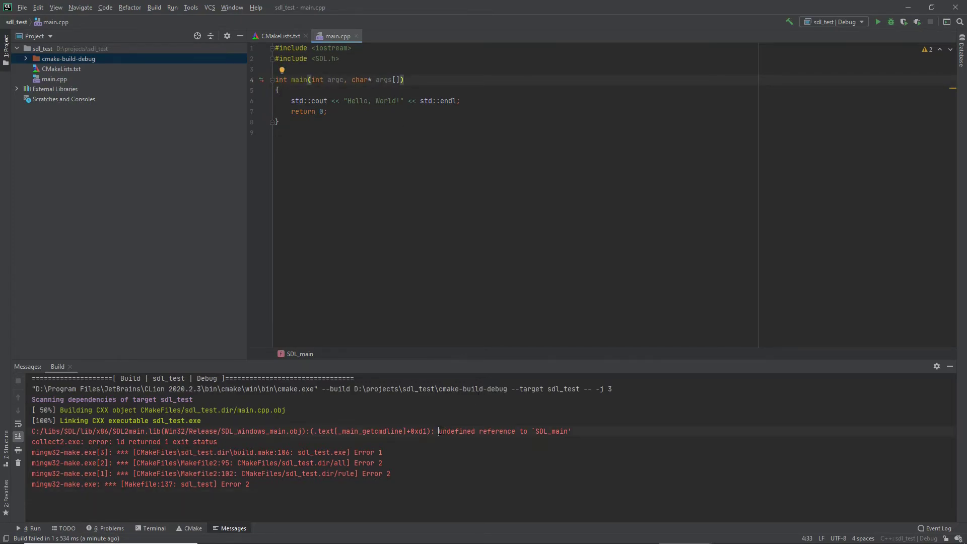
pyautogui.moveTo(329, 79); pyautogui.dragTo(404, 80)
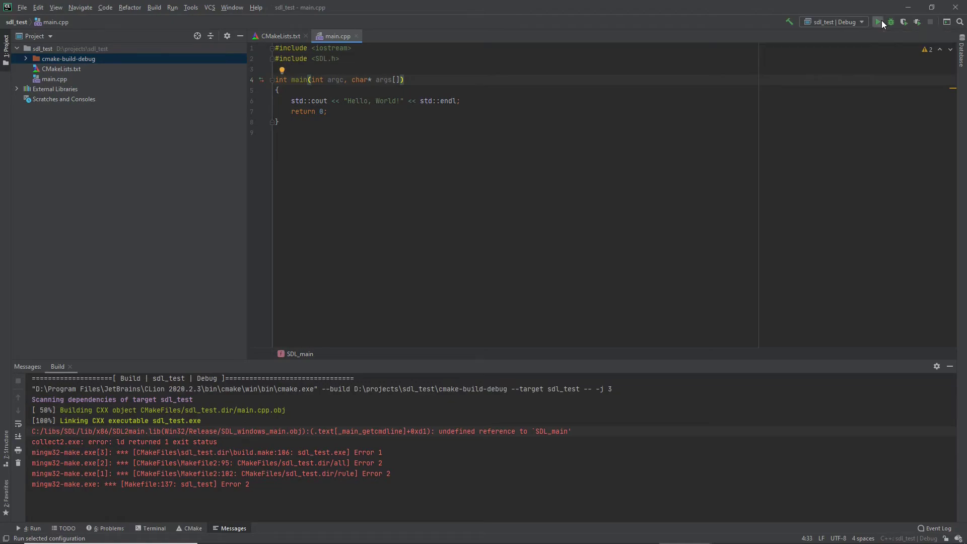
# Run the rebuilt sdl_test and reveal cmake-build-debug in File Explorer.
pyautogui.click(877, 21)
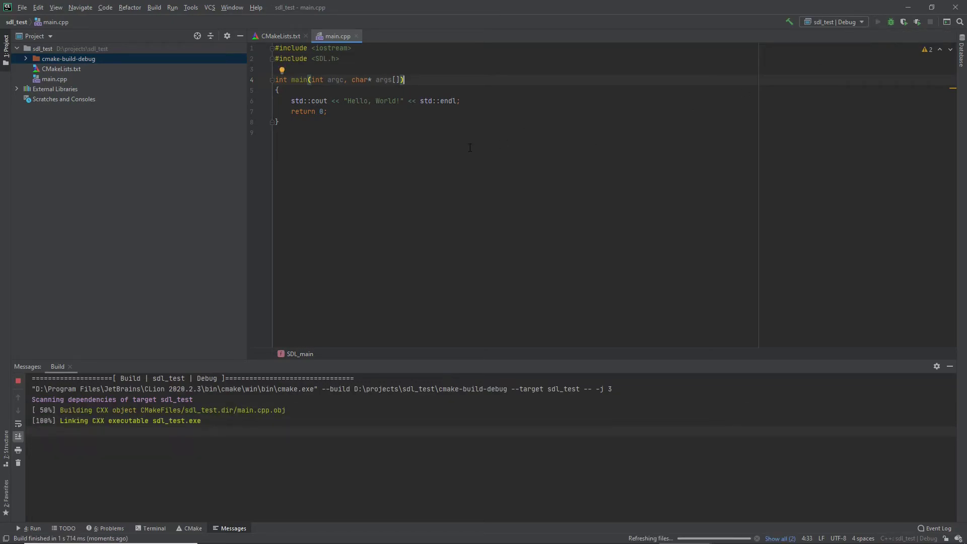
pyautogui.click(876, 22)
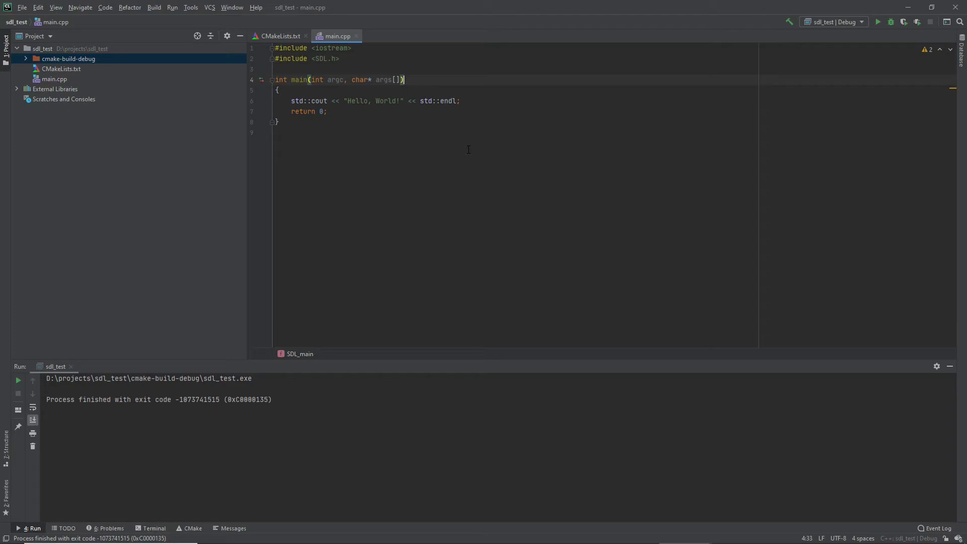
pyautogui.moveTo(96, 58)
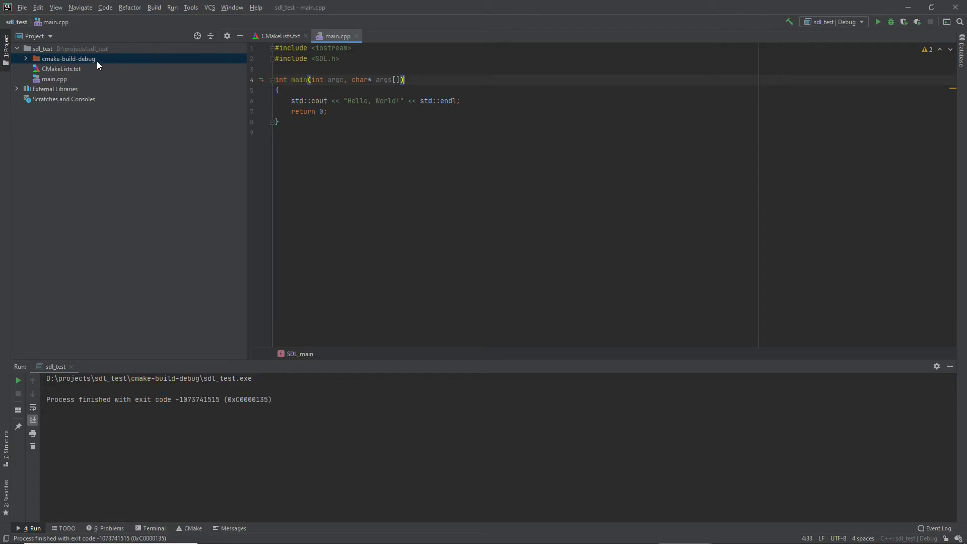
pyautogui.rightClick(68, 58)
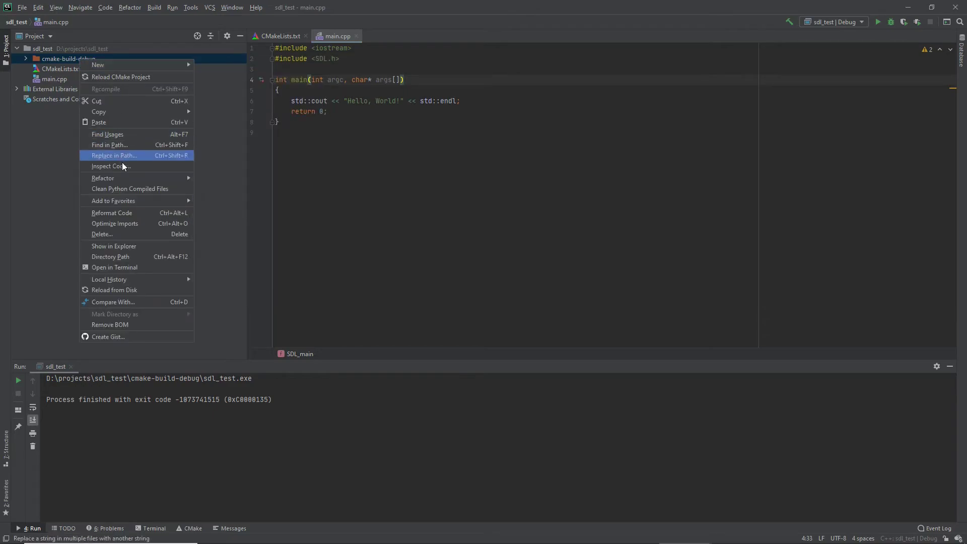
pyautogui.moveTo(114, 246)
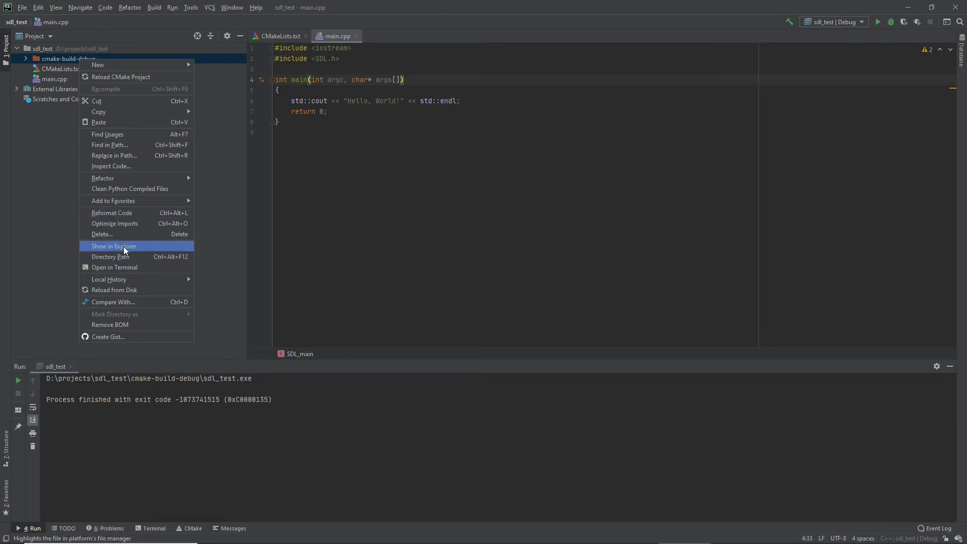
pyautogui.click(113, 246)
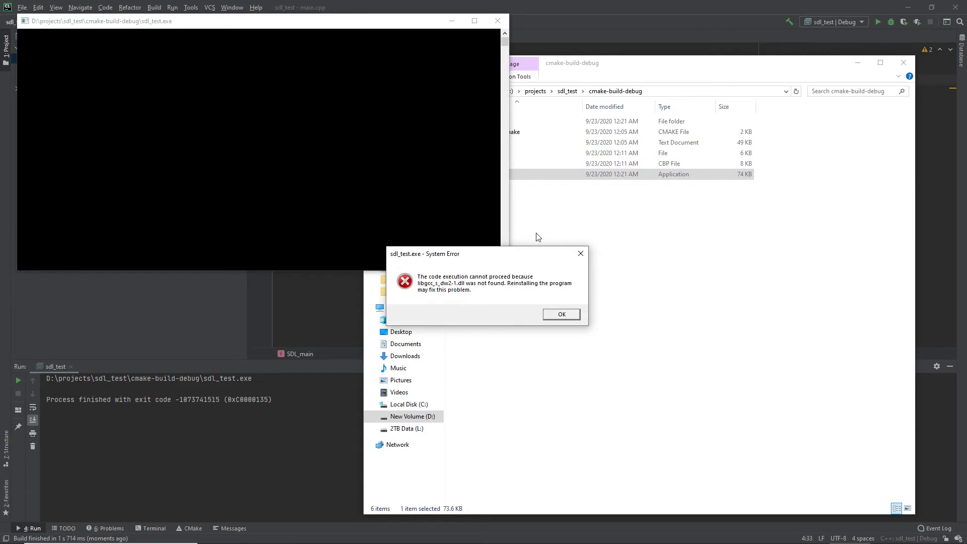
# Dismiss the missing libgcc_s_dw2-1.dll and SDL2.dll runtime errors.
pyautogui.click(560, 314)
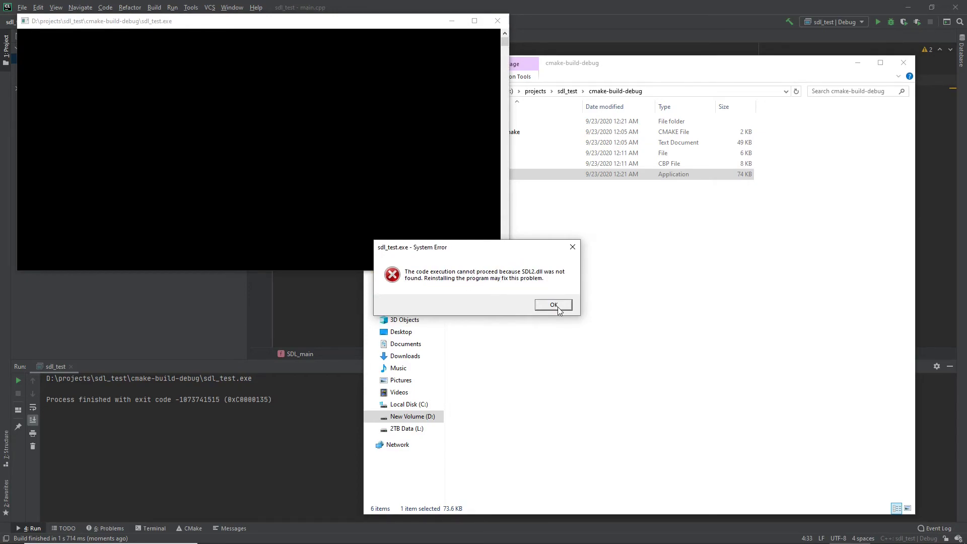
pyautogui.click(552, 304)
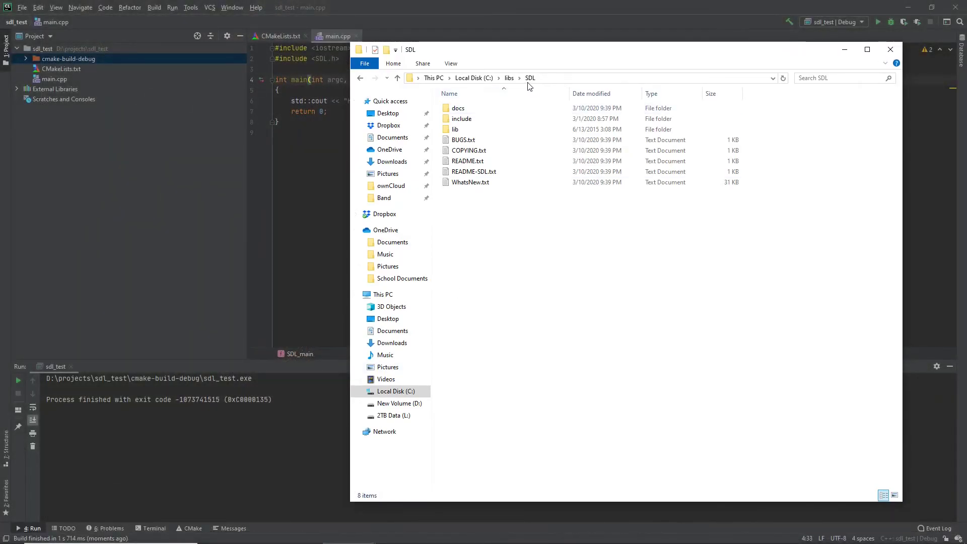
pyautogui.moveTo(523, 71)
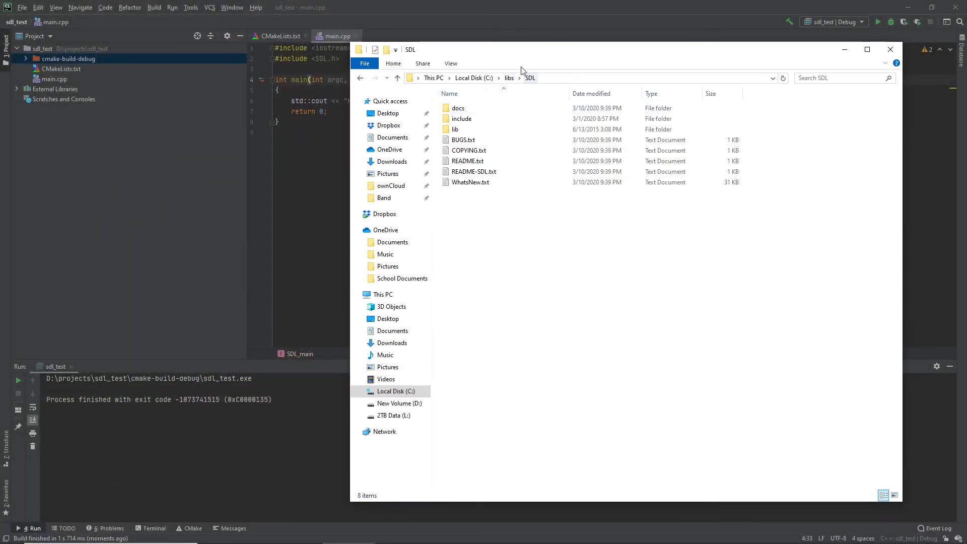
# Copy SDL2.dll from C:\libs\SDL\lib\x86 into C:\Windows\SysWOW64 with admin permission.
pyautogui.click(461, 119)
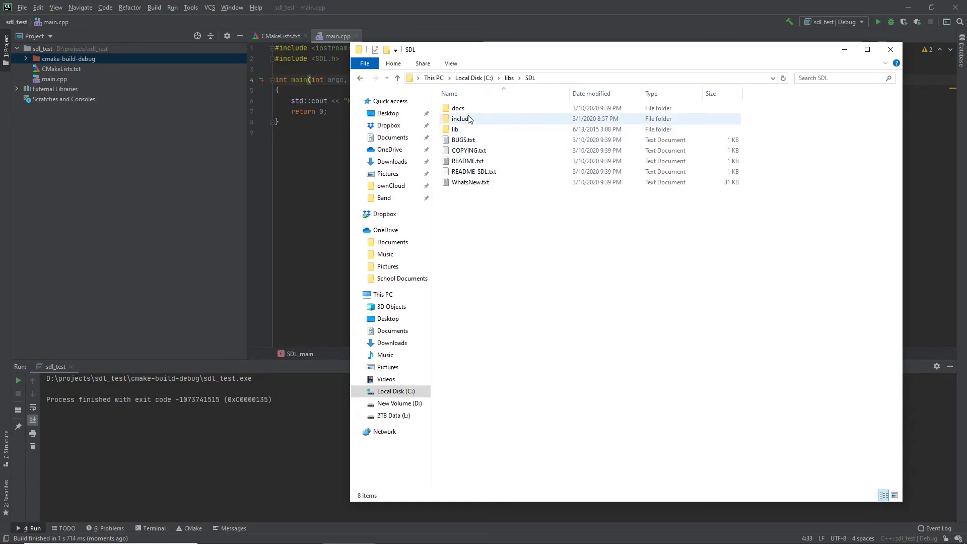
pyautogui.moveTo(454, 129)
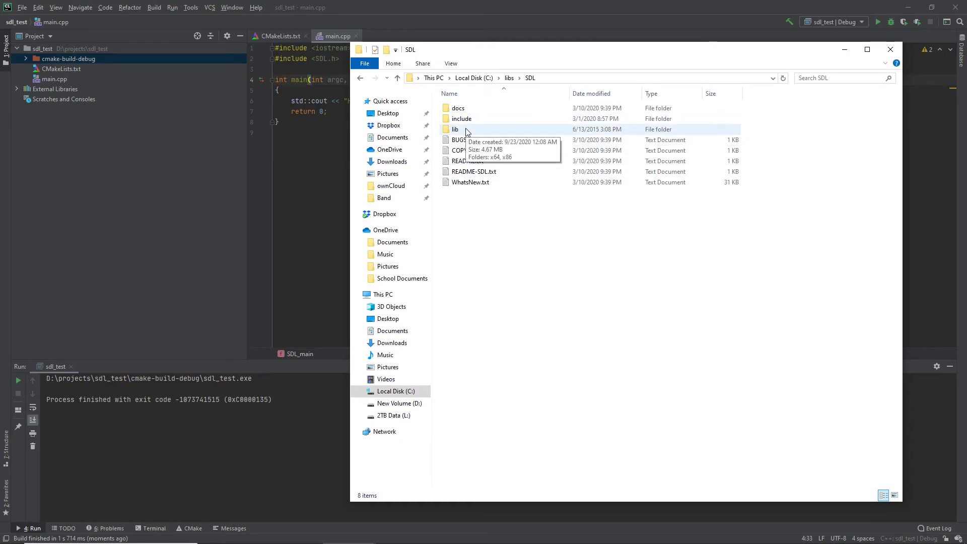
pyautogui.doubleClick(454, 129)
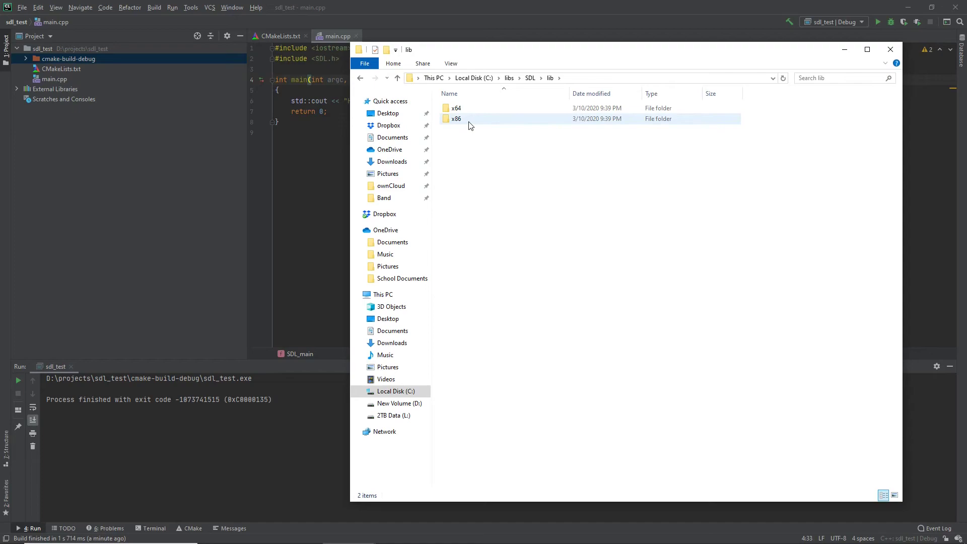
pyautogui.doubleClick(456, 119)
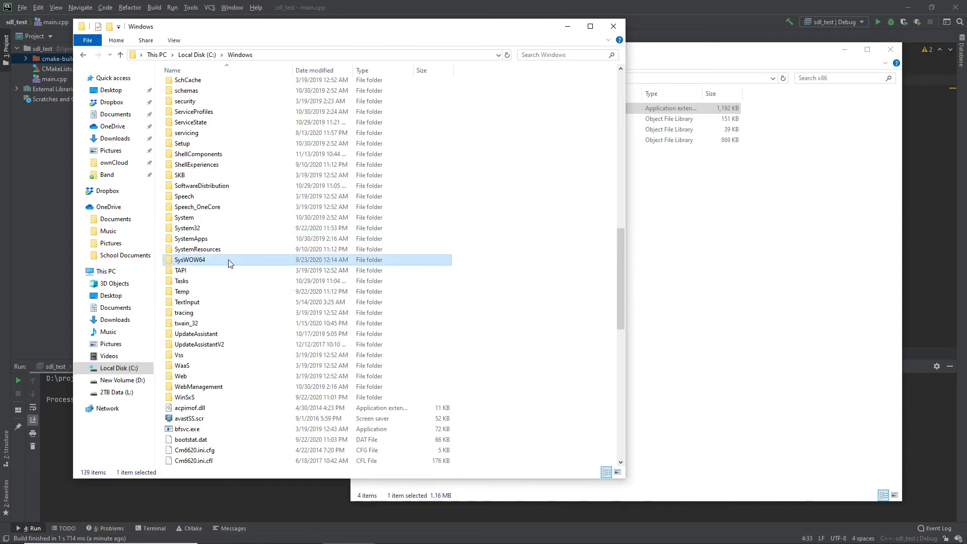
pyautogui.doubleClick(191, 259)
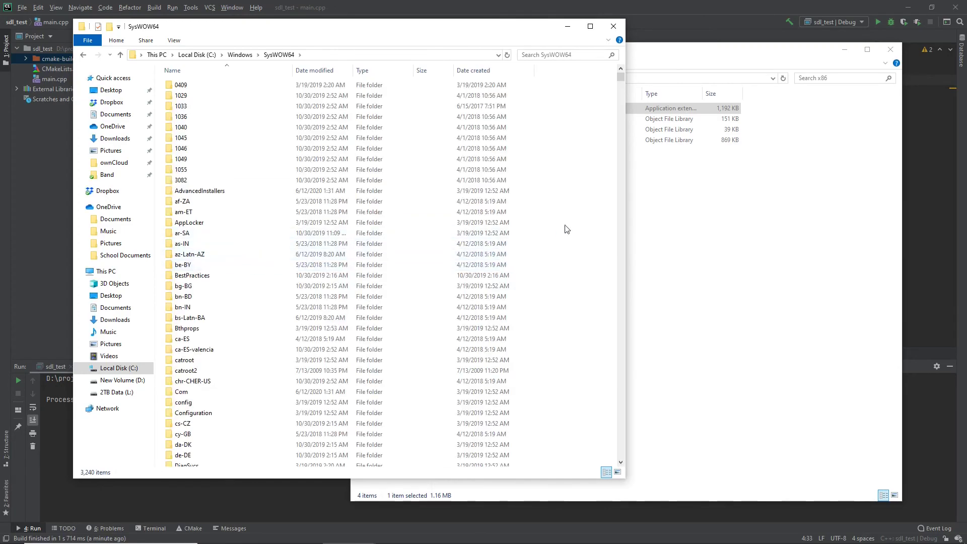
pyautogui.moveTo(588, 216)
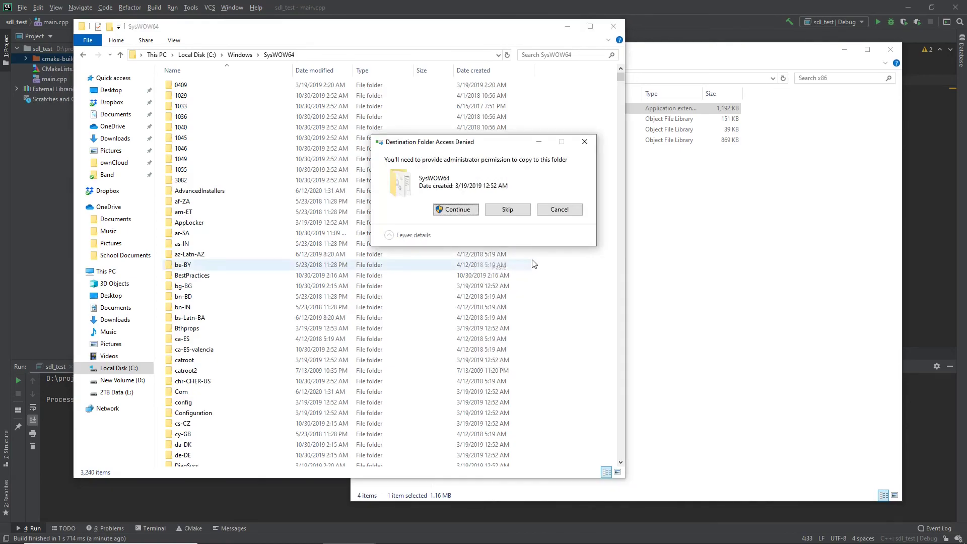
pyautogui.click(455, 209)
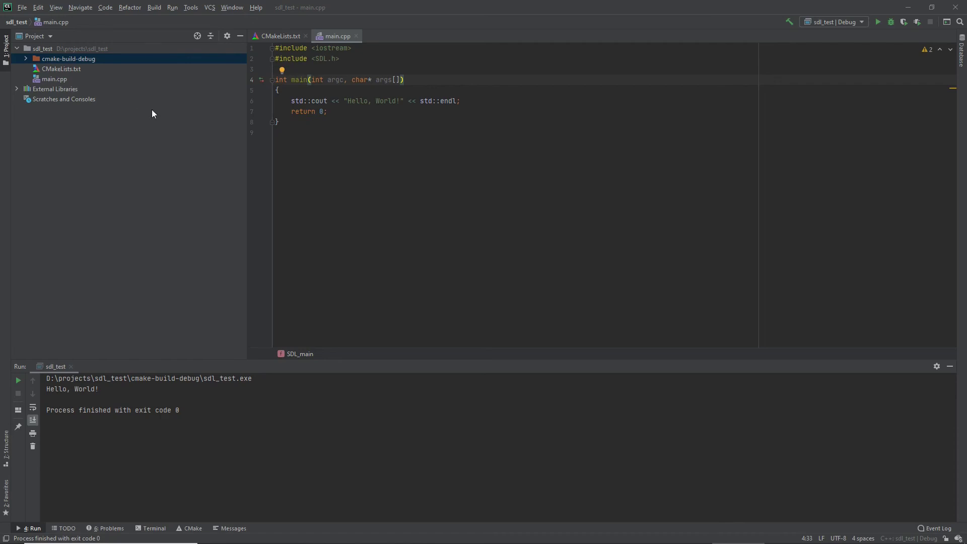
# Run the pasted SDL white-window code to exit code 0 and view CMakeLists.txt.
pyautogui.scroll(-3)
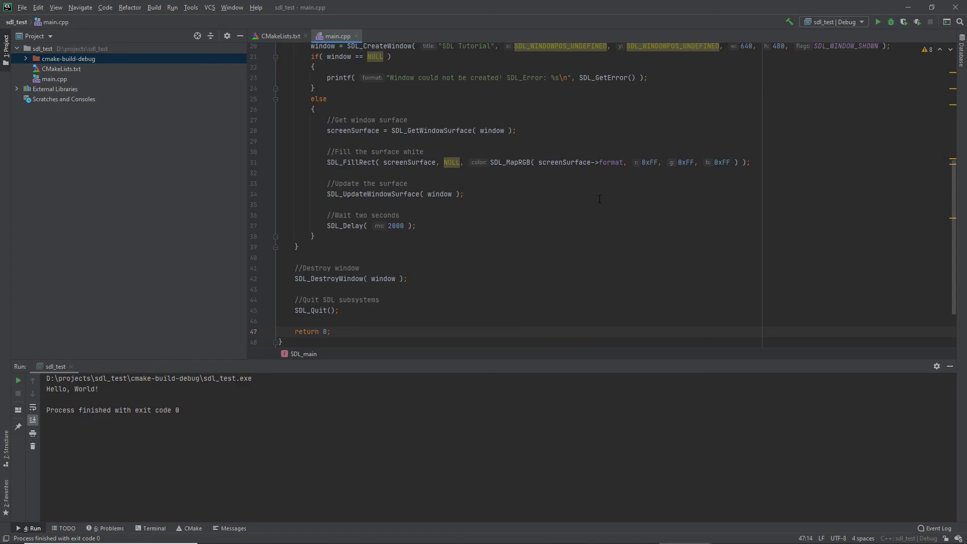
pyautogui.moveTo(878, 22)
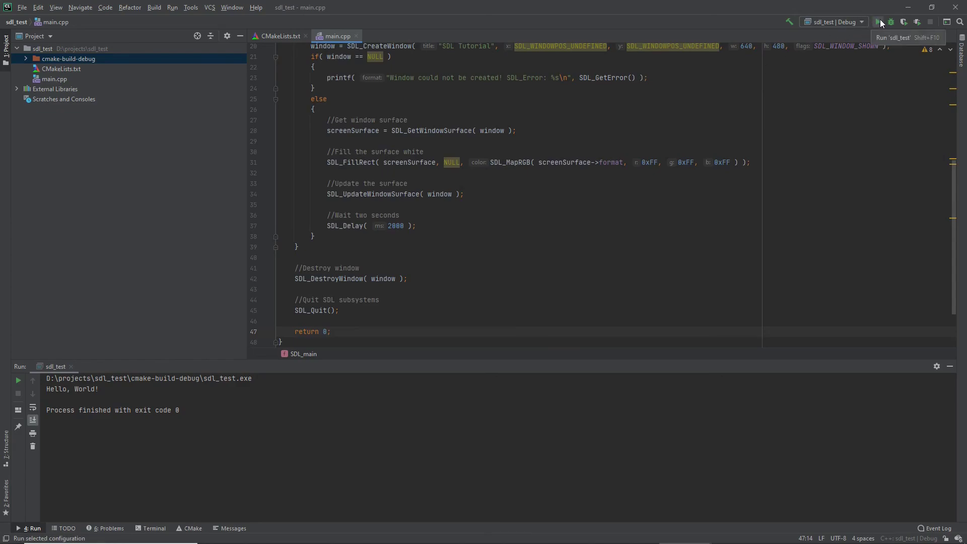
pyautogui.click(878, 22)
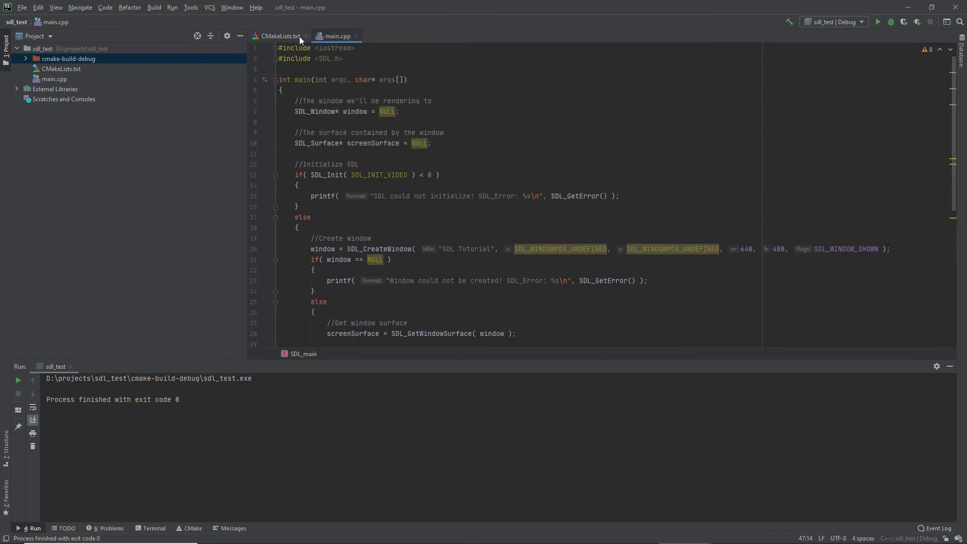
pyautogui.click(278, 36)
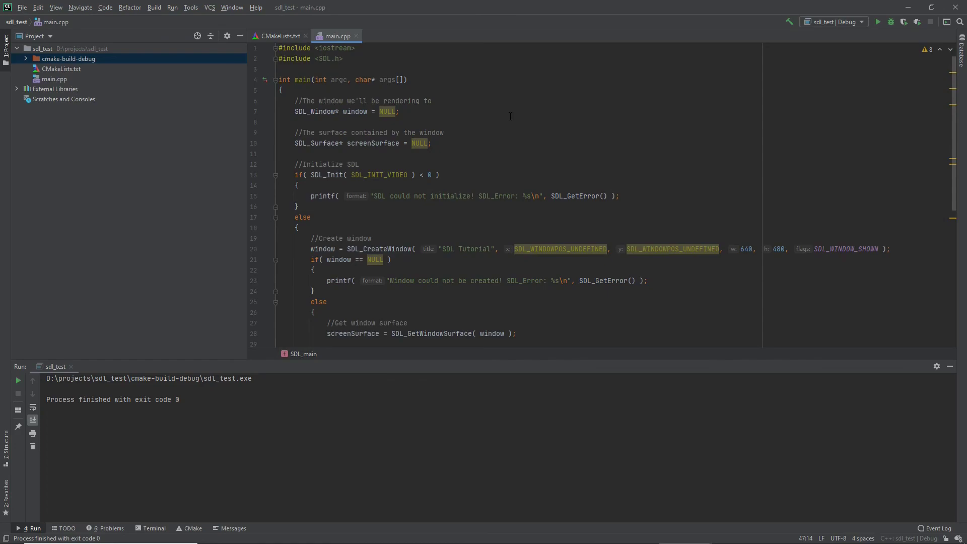
pyautogui.click(278, 35)
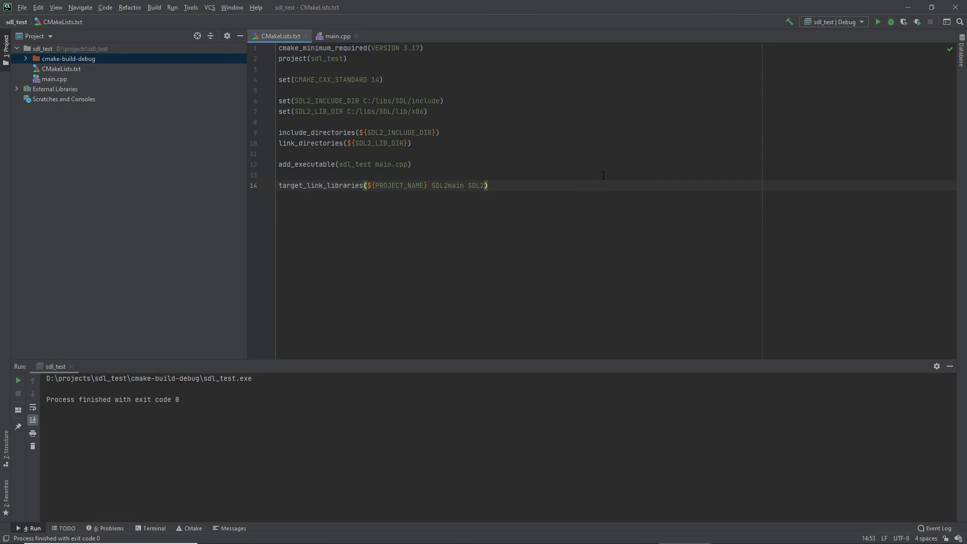